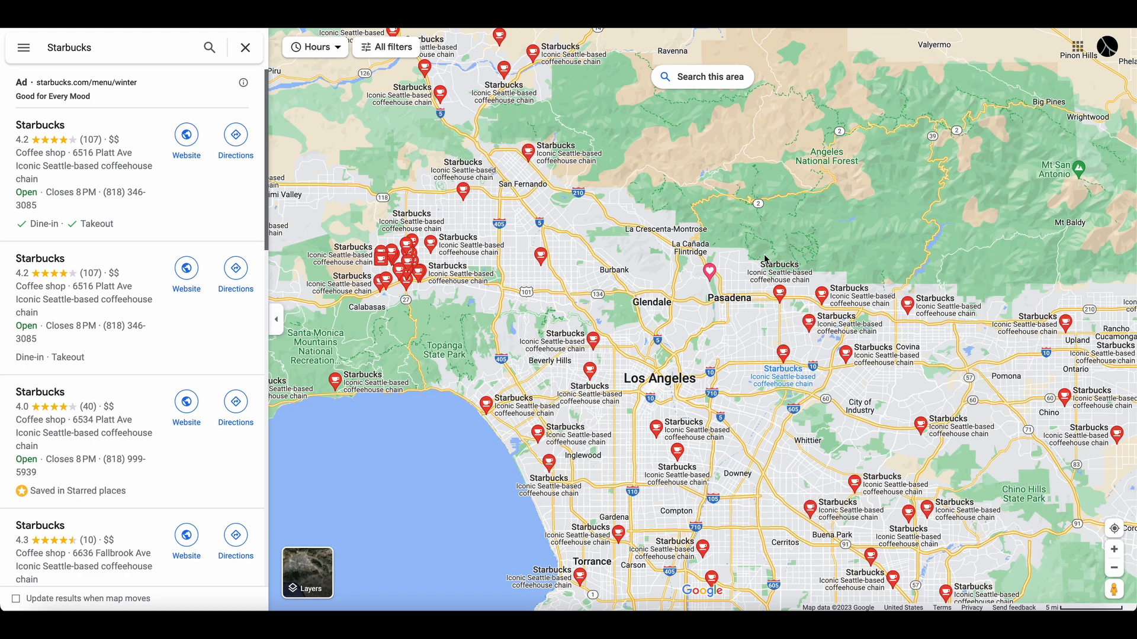
mouse_move(511, 285)
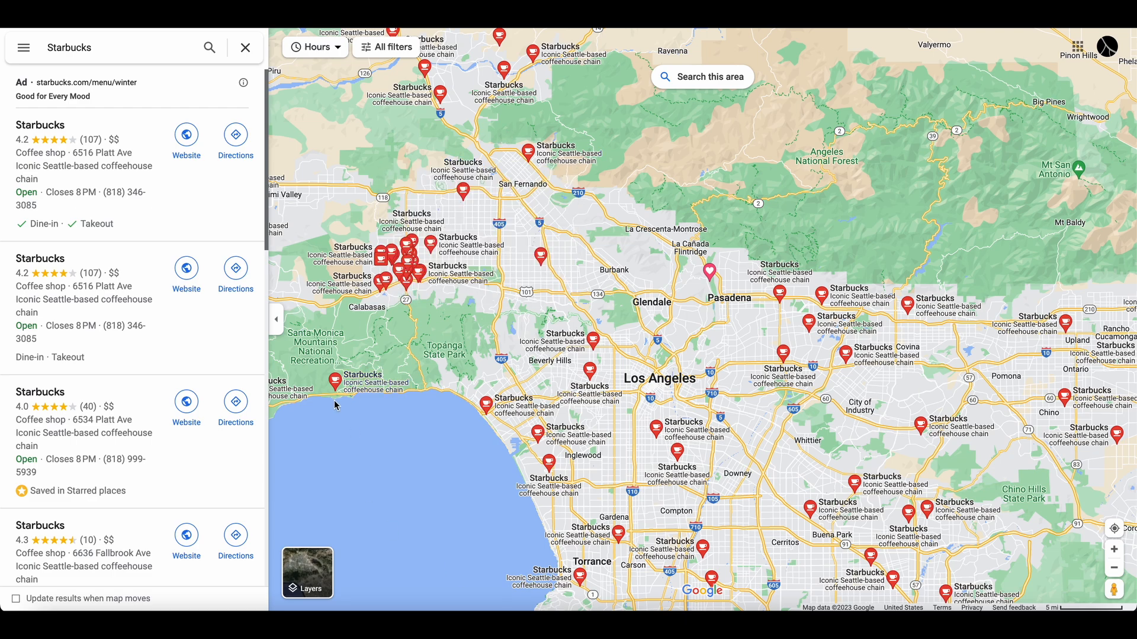
mouse_move(902, 289)
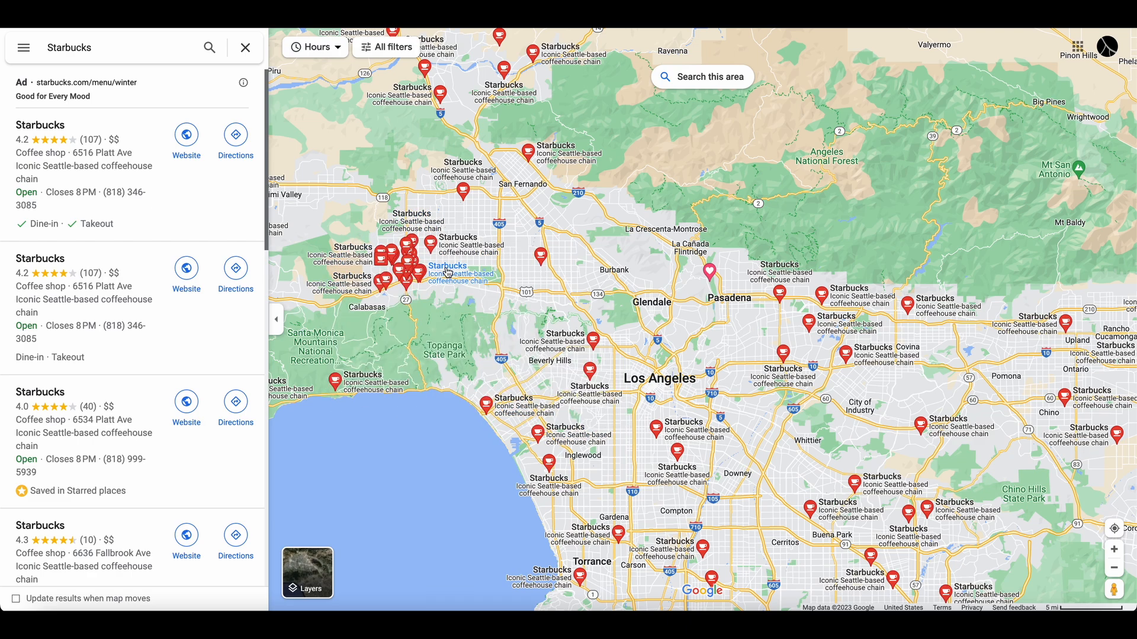
mouse_move(882, 338)
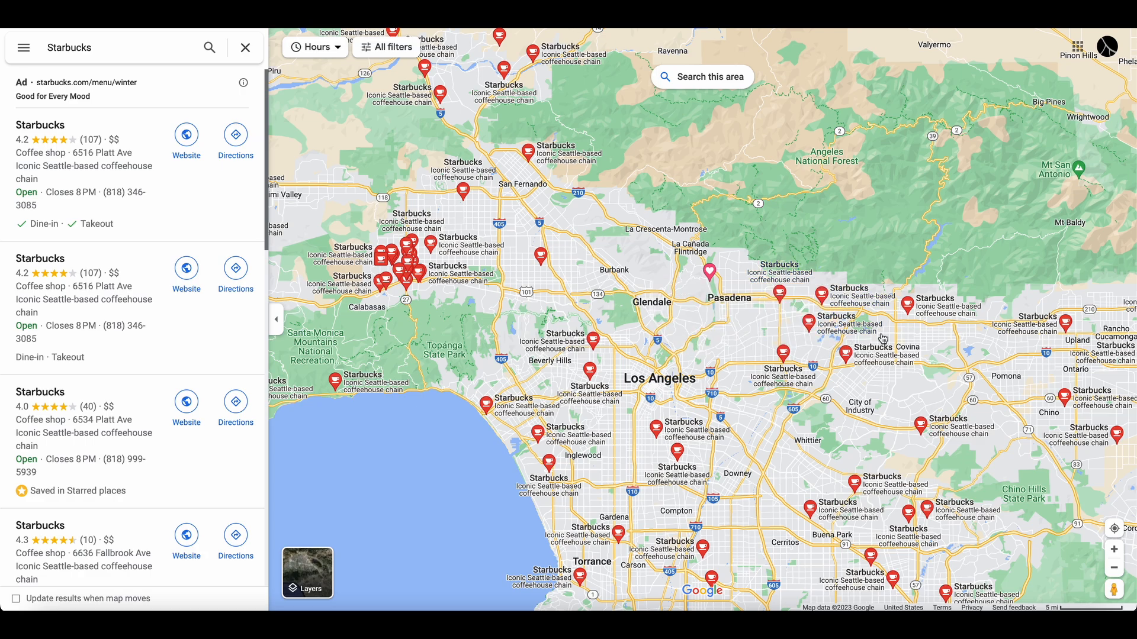
mouse_move(765, 310)
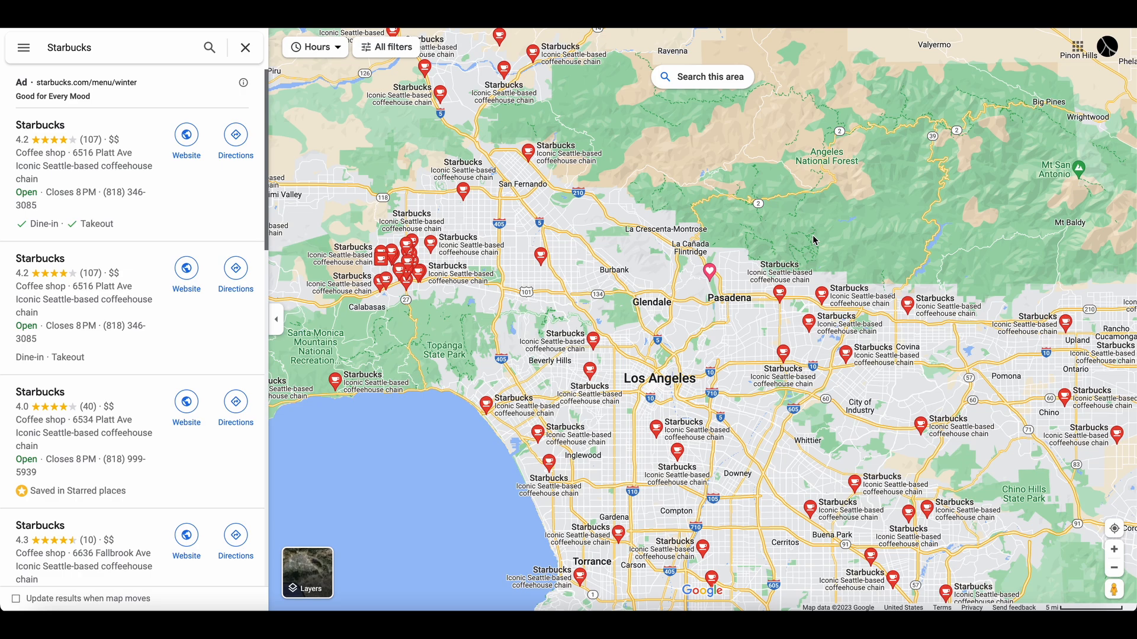
mouse_move(369, 116)
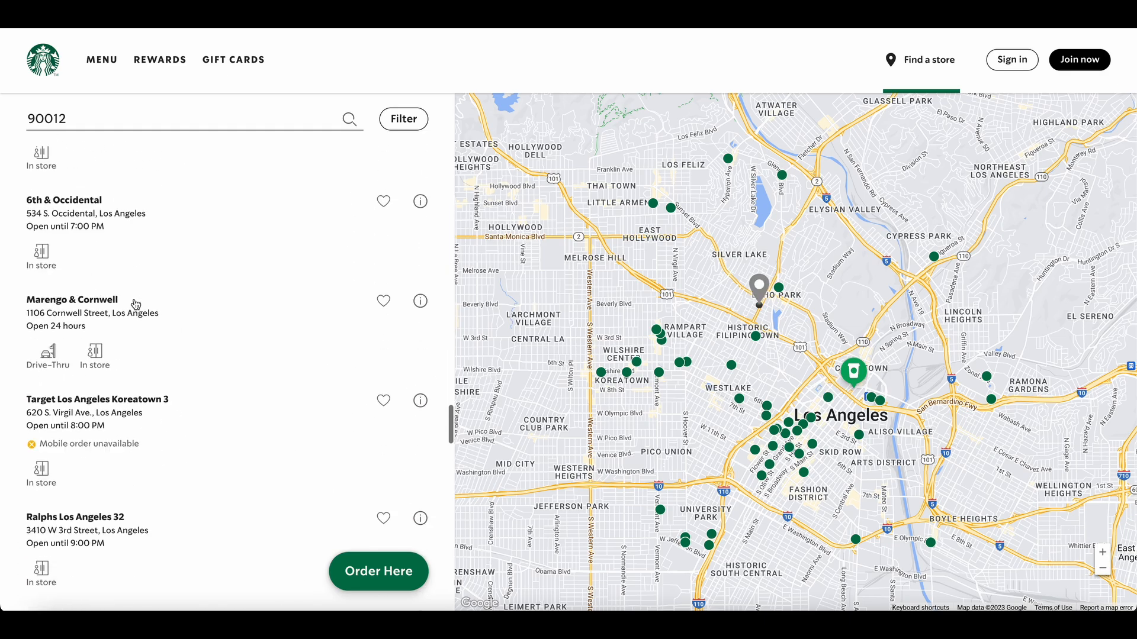
Scroll the ZIP 90012 store results list down to its last entry, USC Village.
scroll("down", 3)
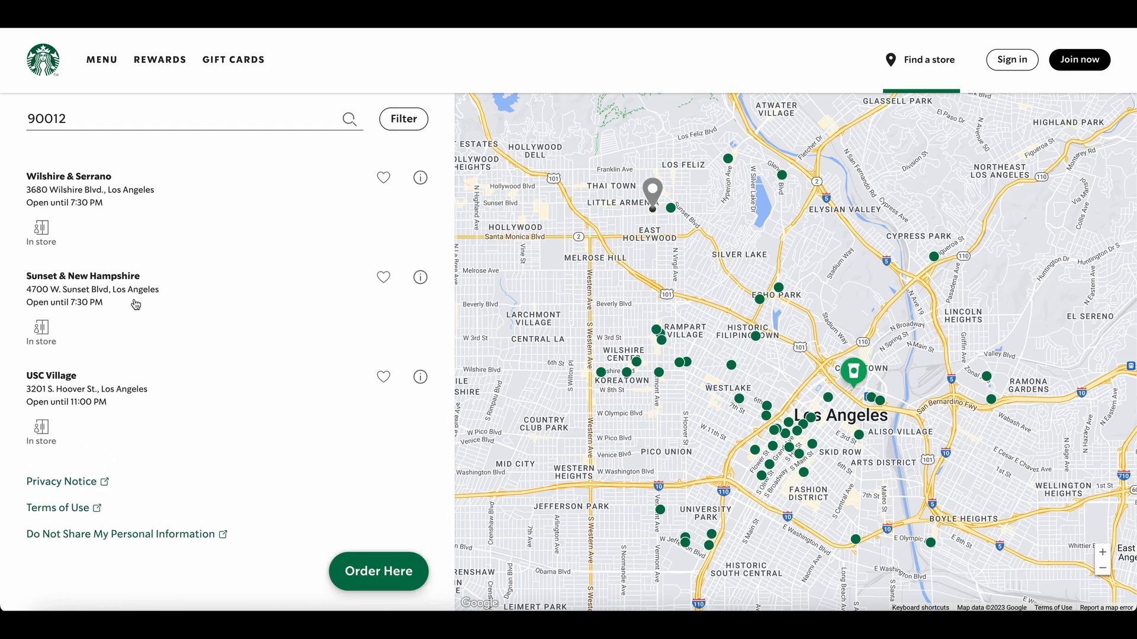
mouse_move(326, 278)
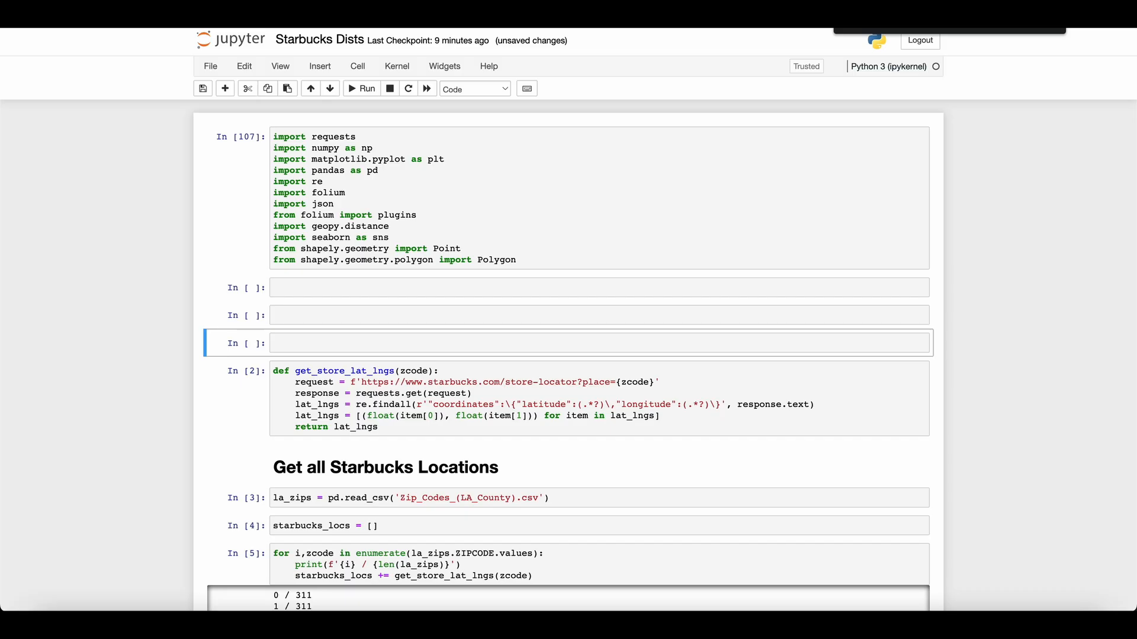
Assign the 90012 store-locator URL to url, request it, and check response.status_code.
type("https://www.starbucks.com/store-locator?map=34.065885,-118.255435,13z&place=90012")
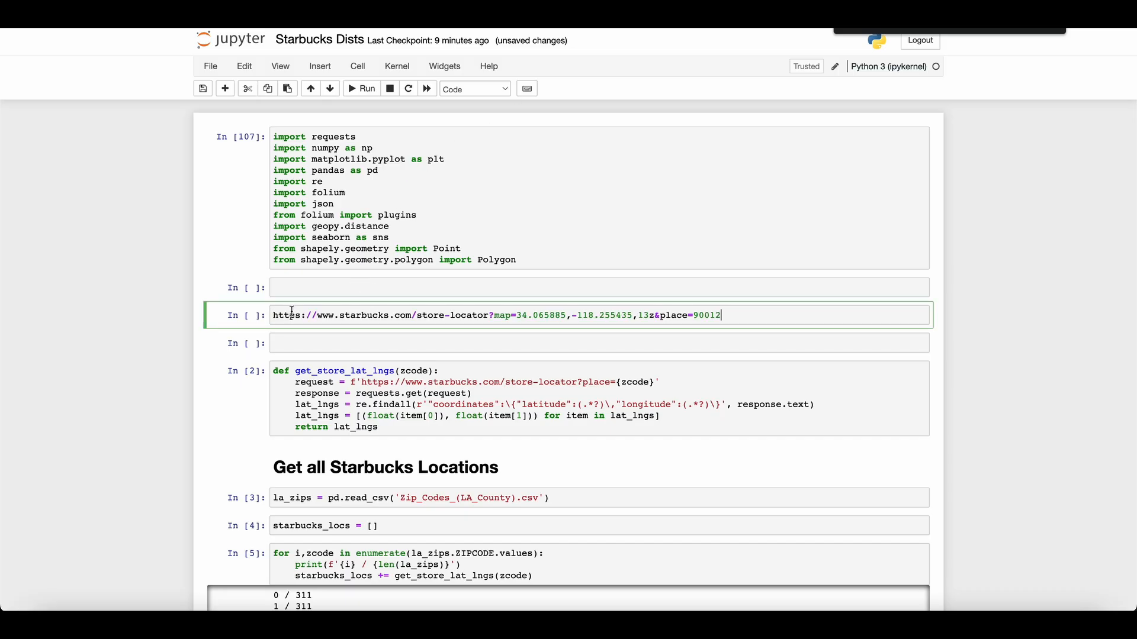
type("url = '")
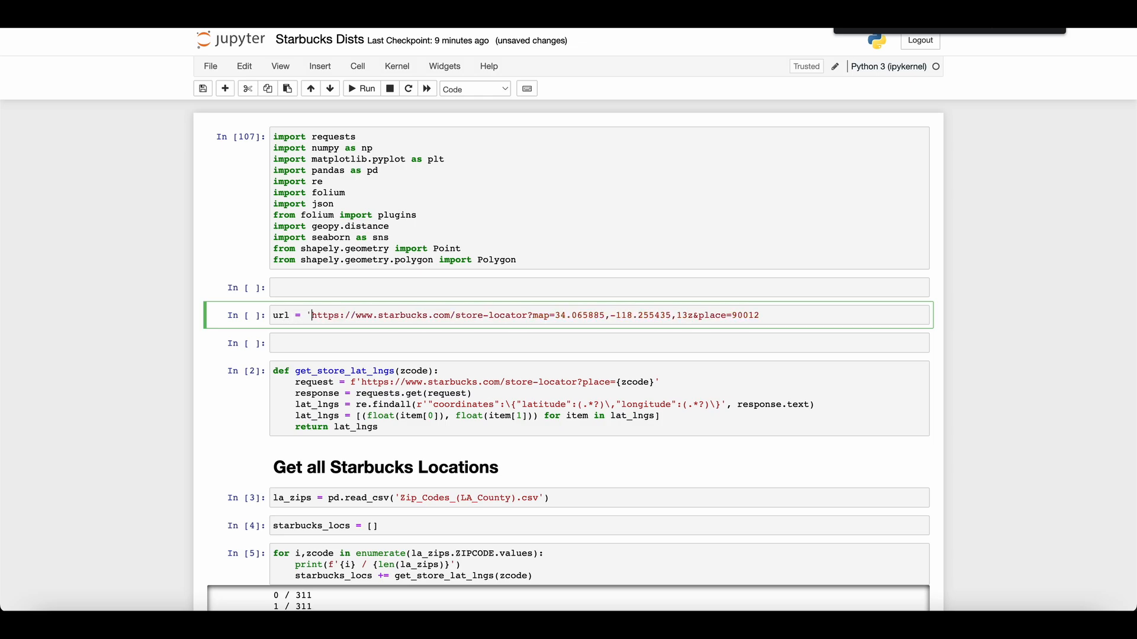
type("'")
key("Enter")
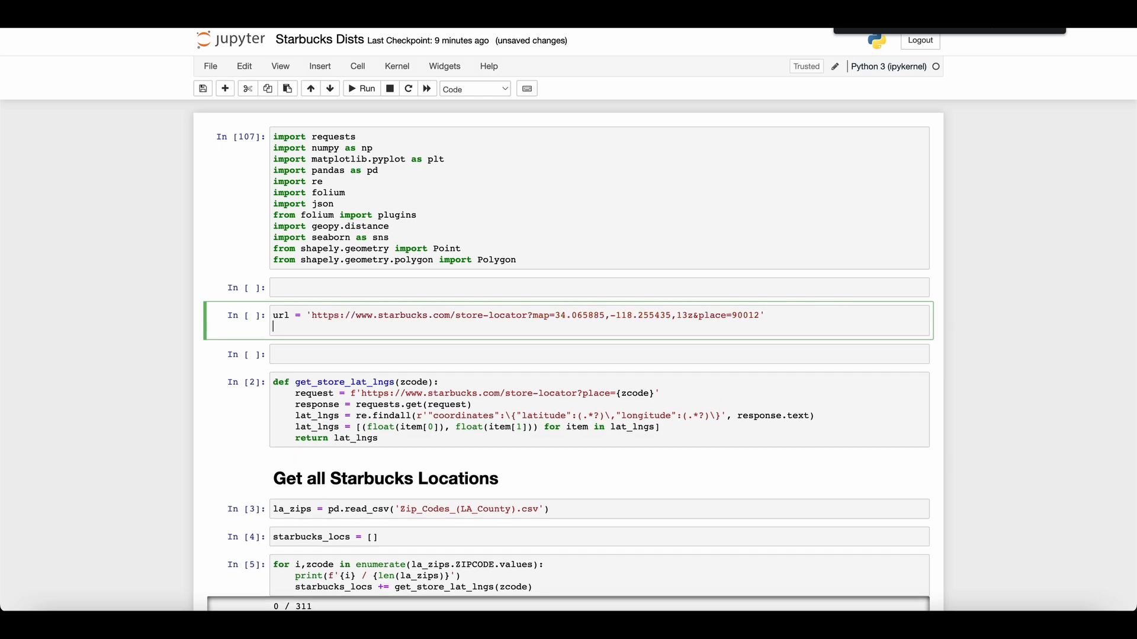
type("requests.get(")
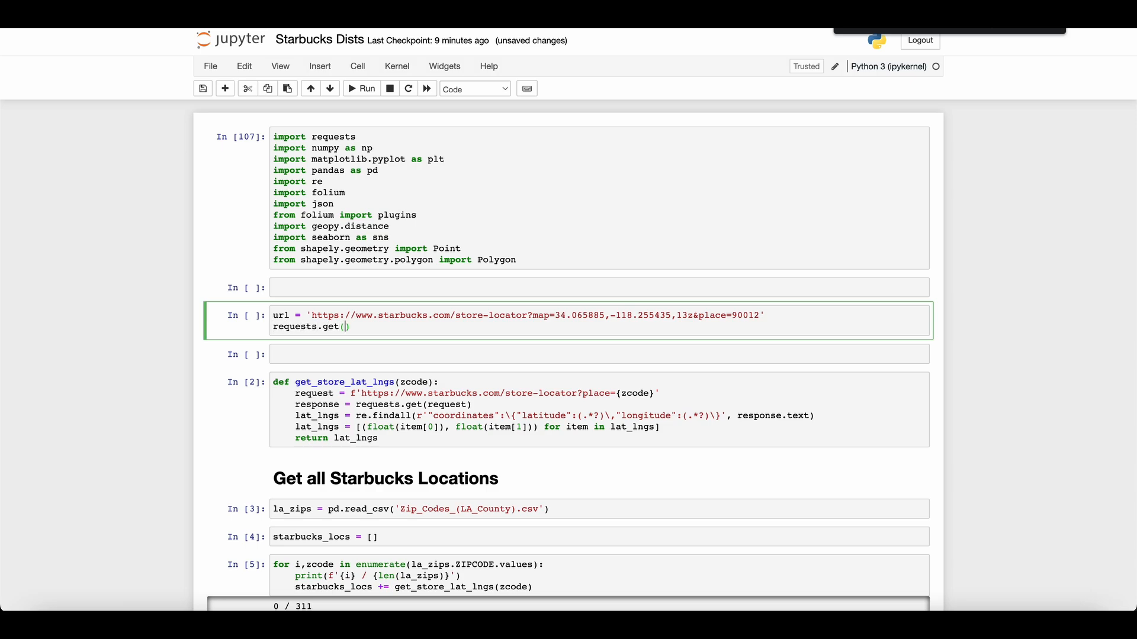
type("url")
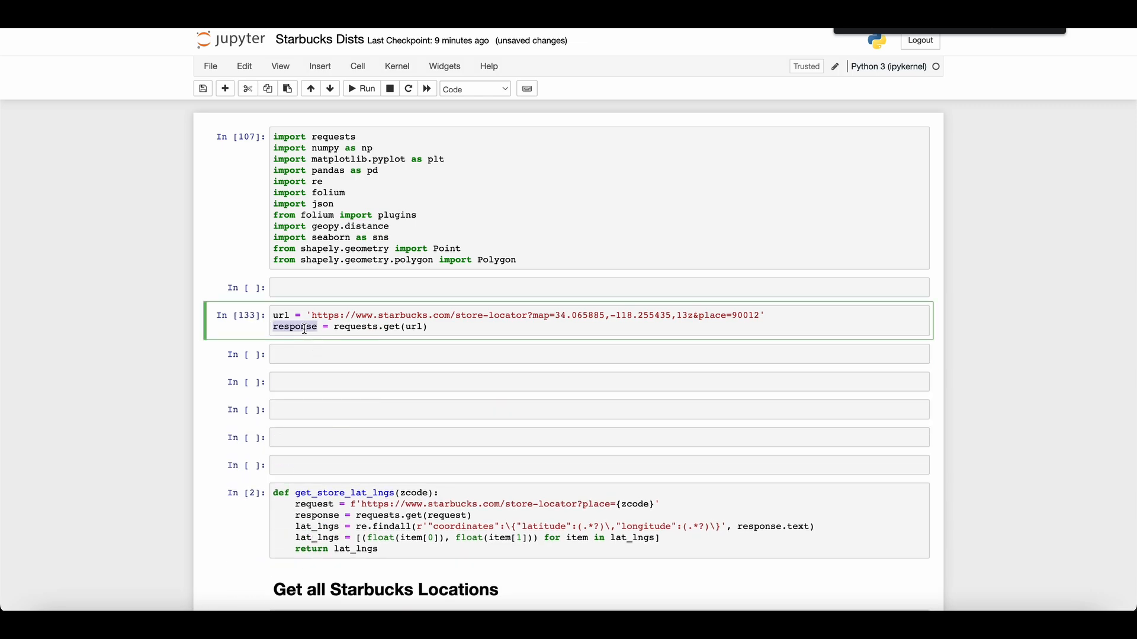
type("response.status_code")
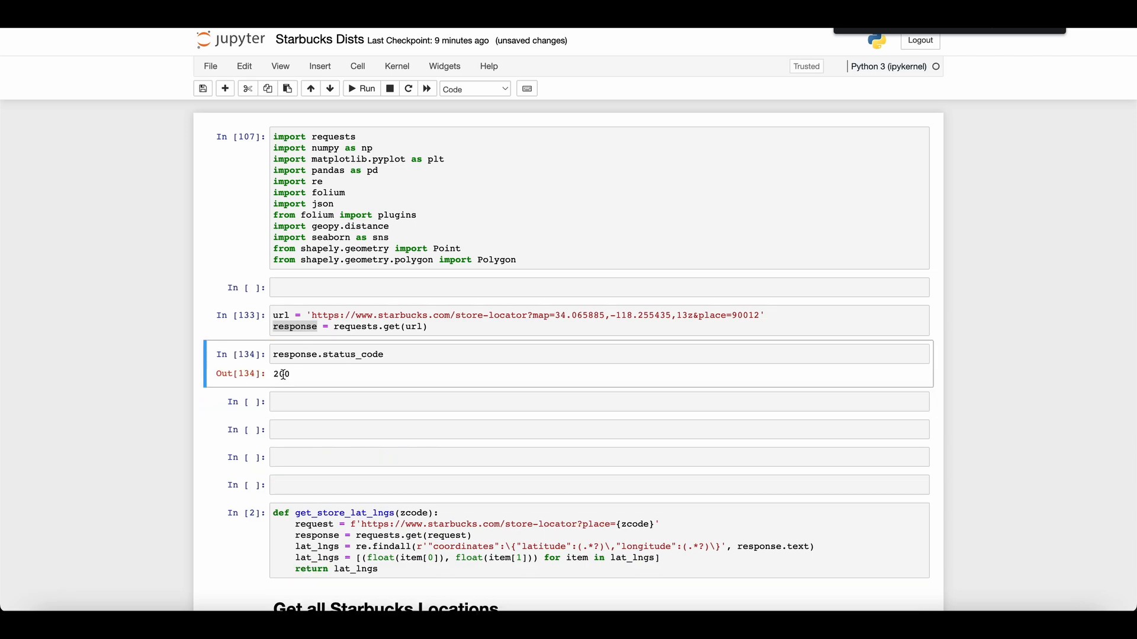
left_click(327, 354)
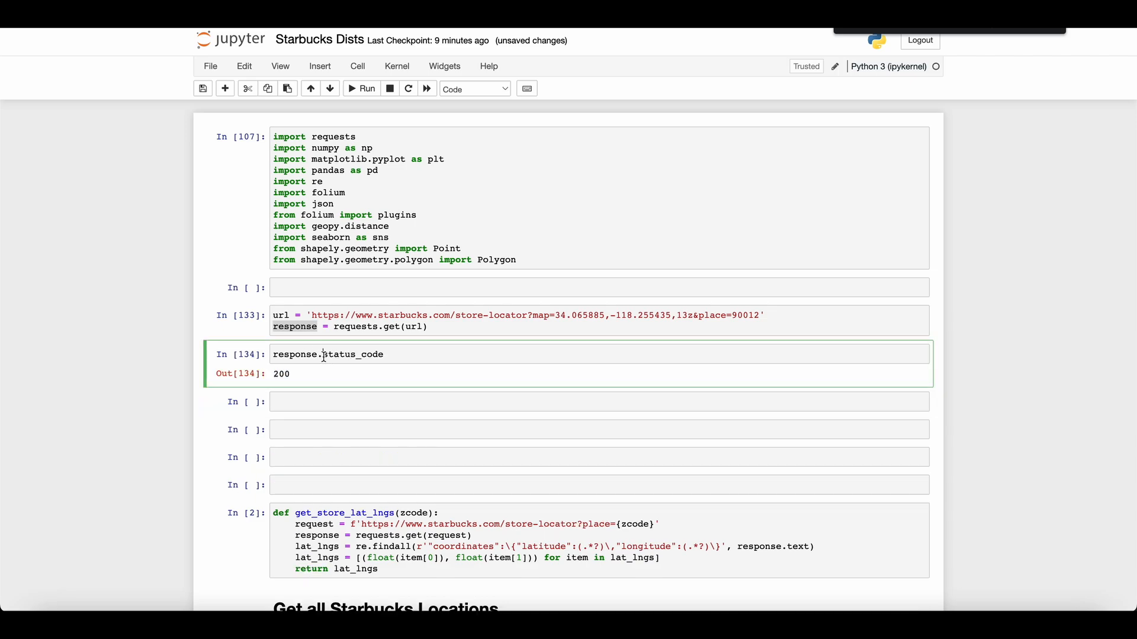
Replace status_code with response.text and scroll through the page's raw HTML output.
double_click(354, 354)
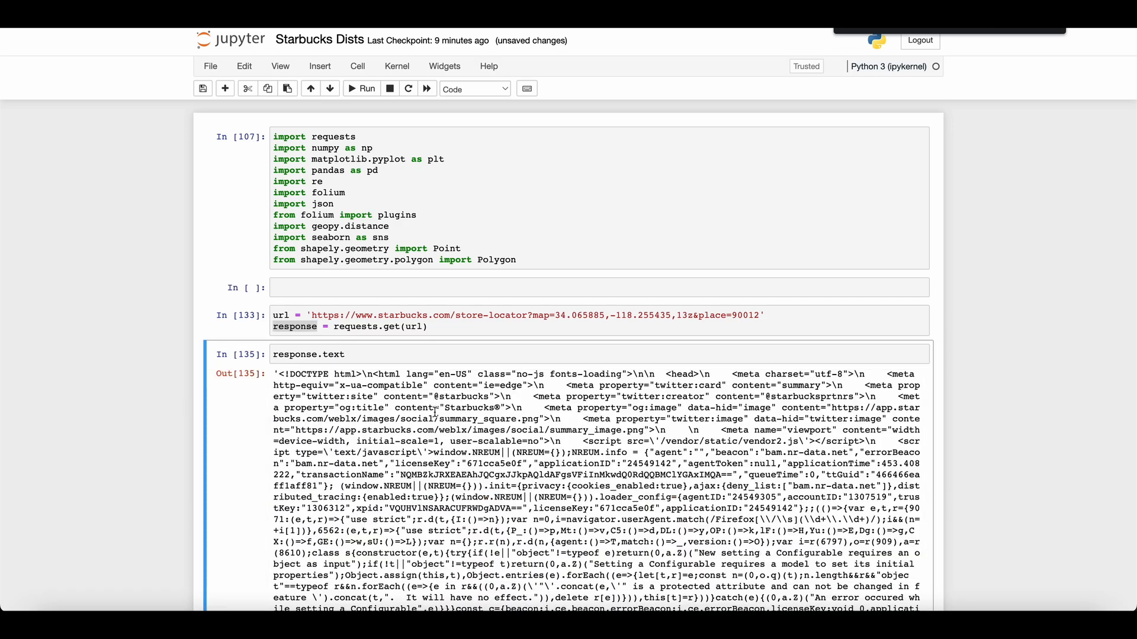
scroll("down", 3)
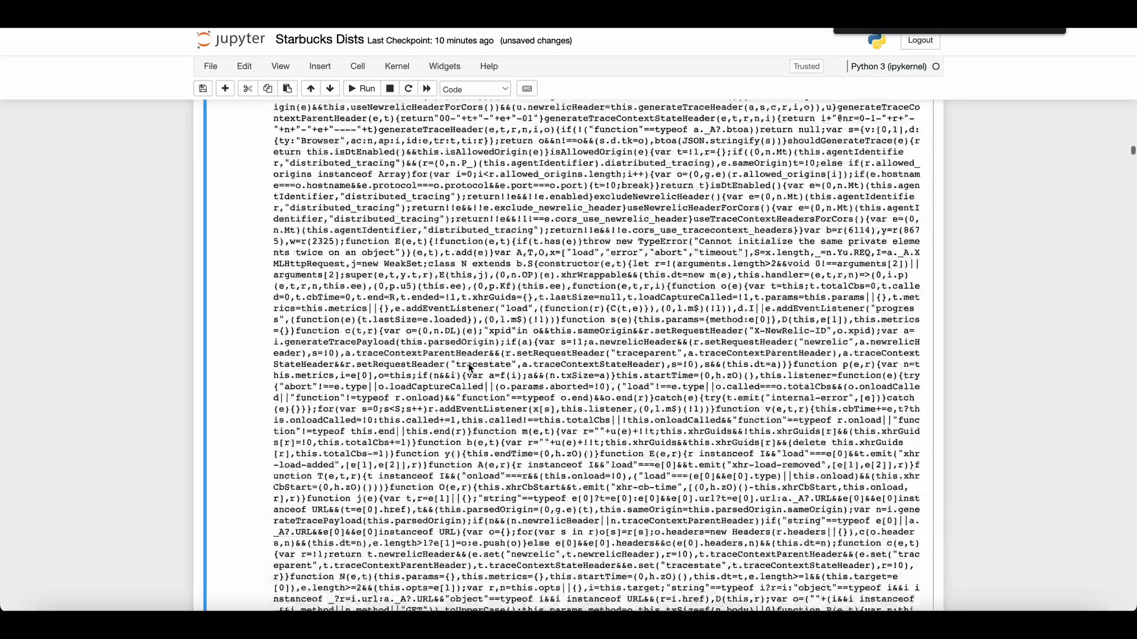
scroll("down", 3)
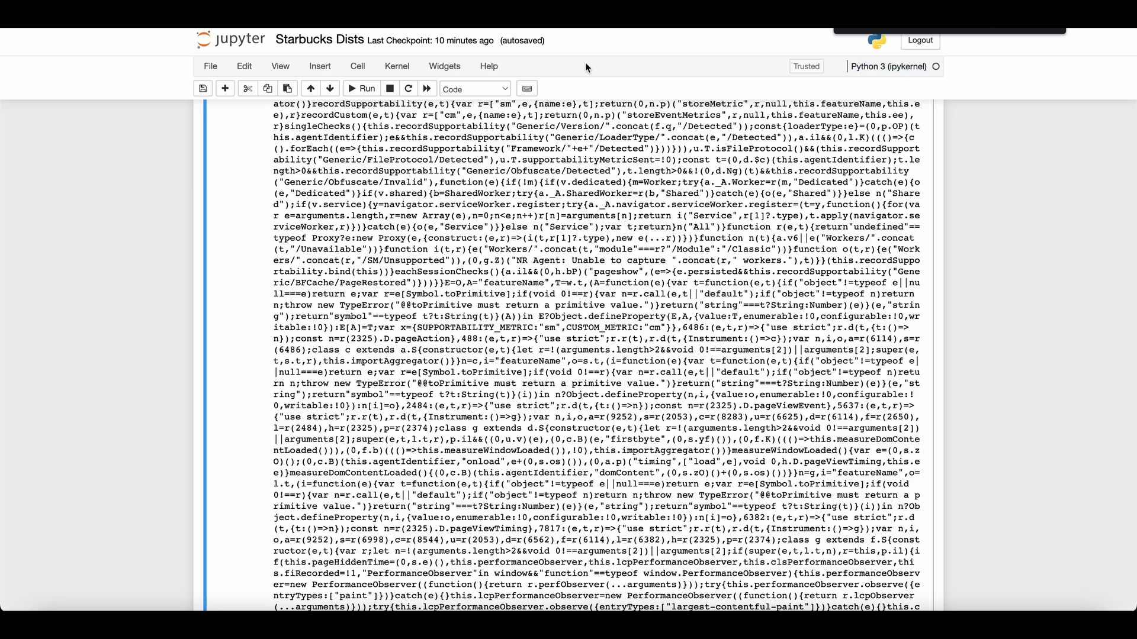
scroll("down", 3)
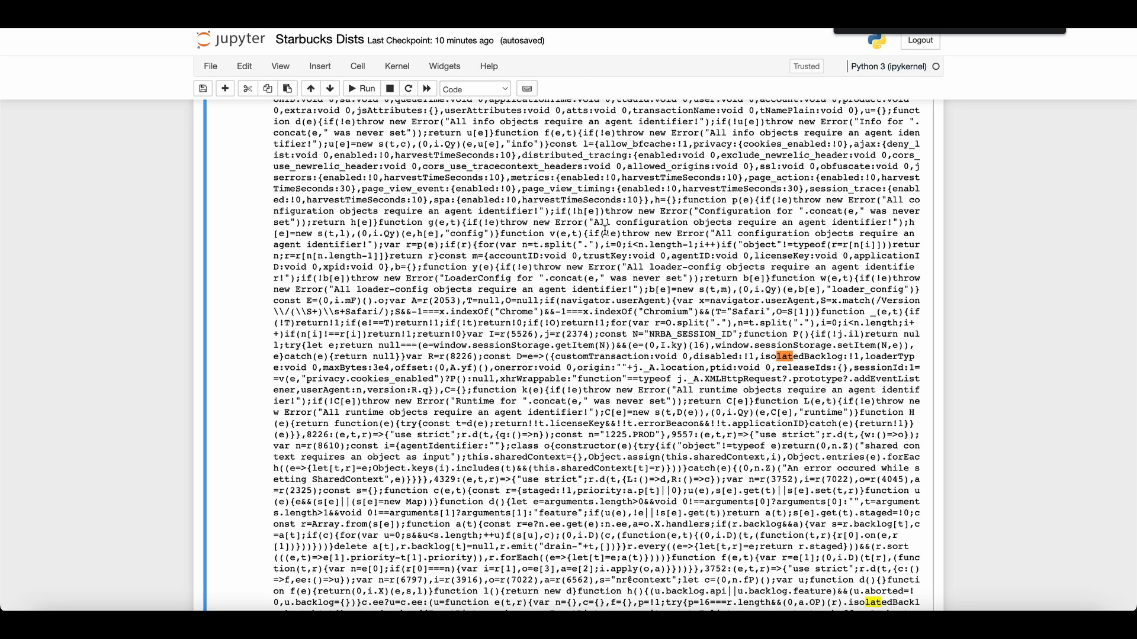
scroll("down", 3)
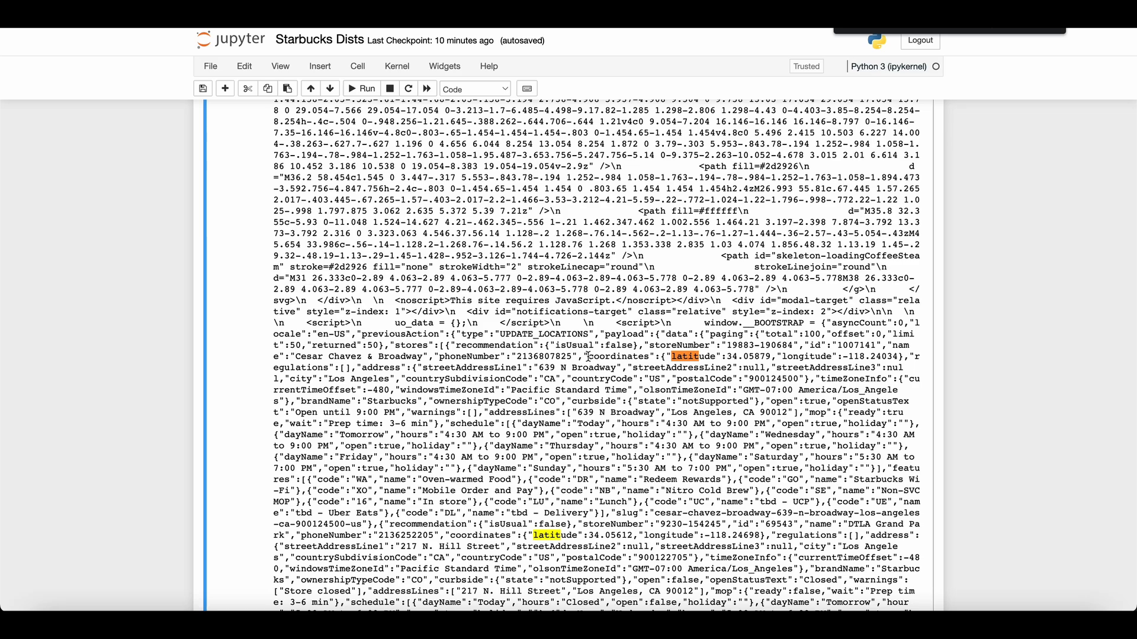
mouse_move(578, 517)
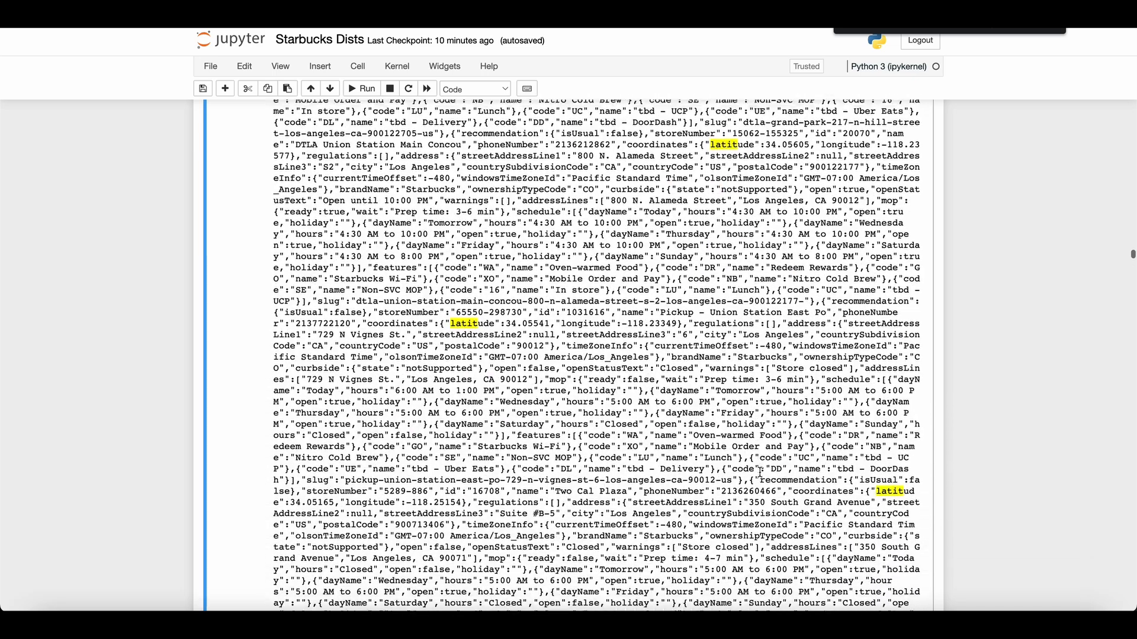
scroll("down", 3)
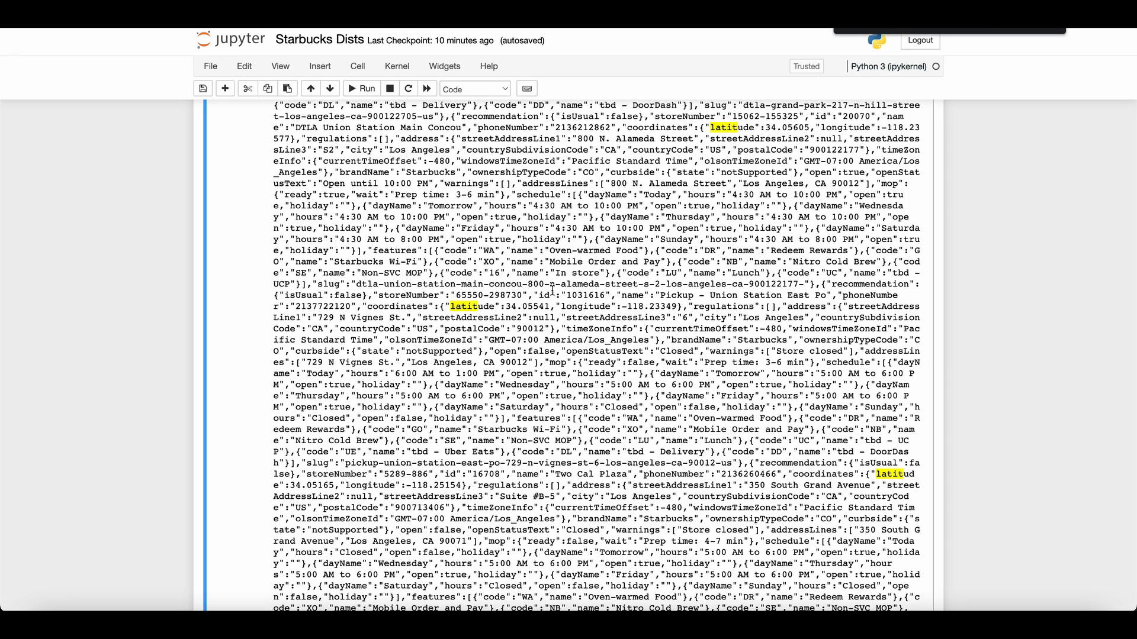
scroll("down", 3)
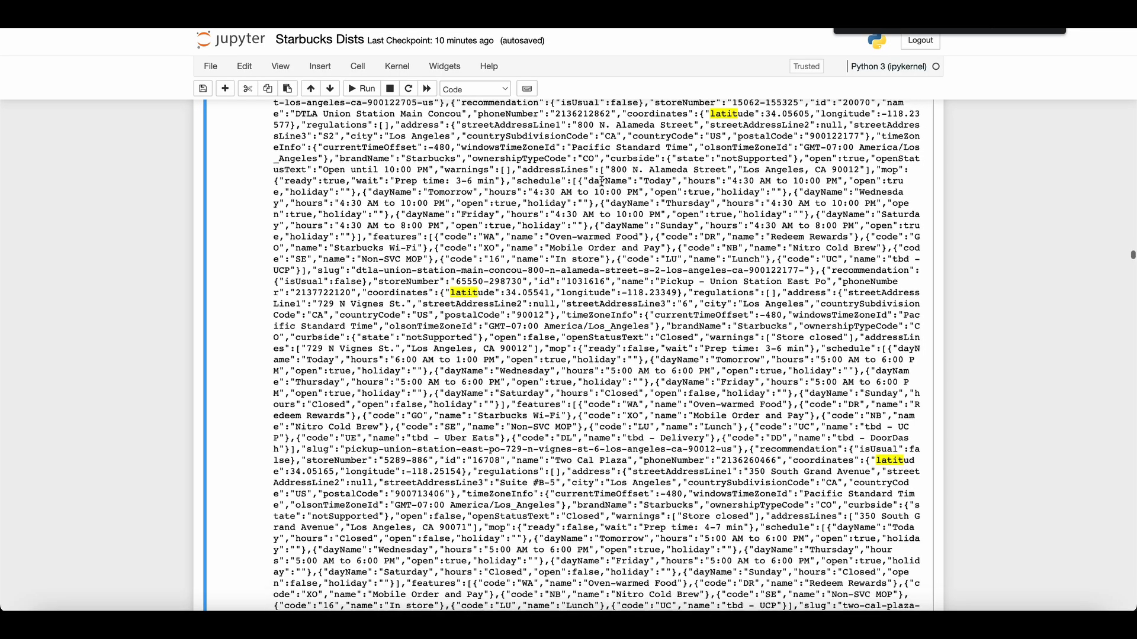
scroll("down", 3)
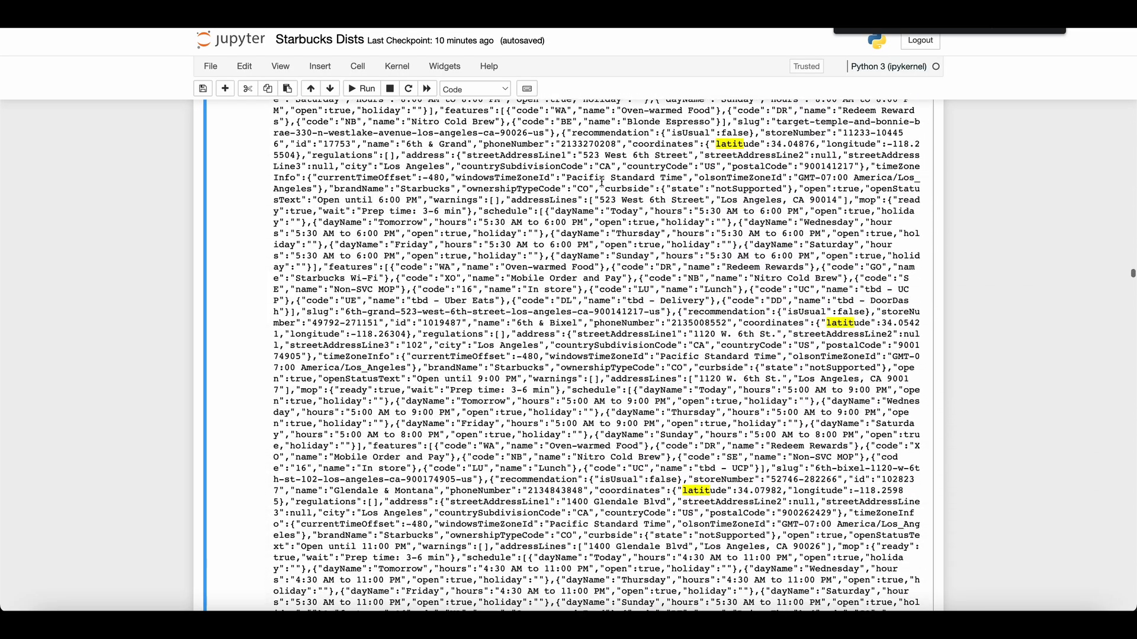
scroll("down", 3)
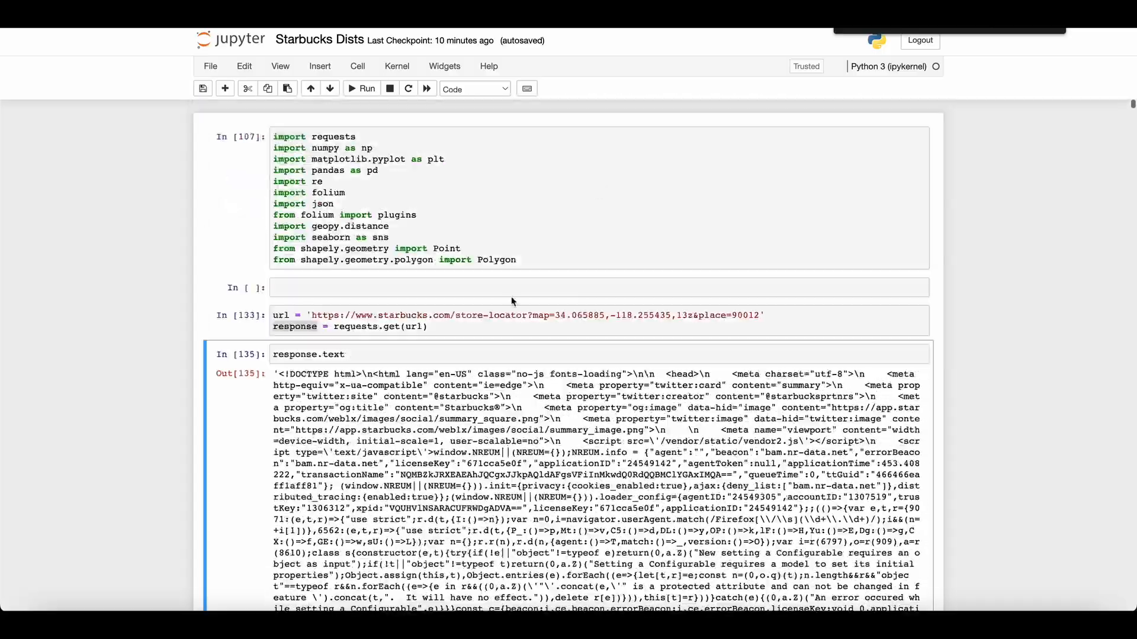
Extract latitude/longitude pairs from response.text with a coordinates regex in re.findall.
scroll("down", 3)
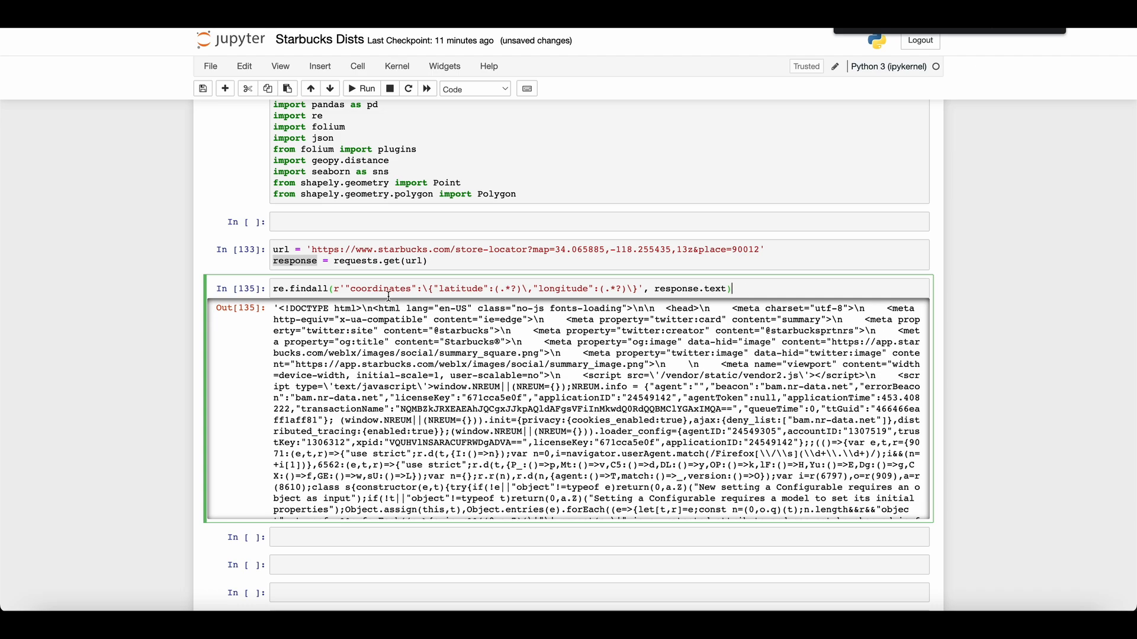
double_click(378, 288)
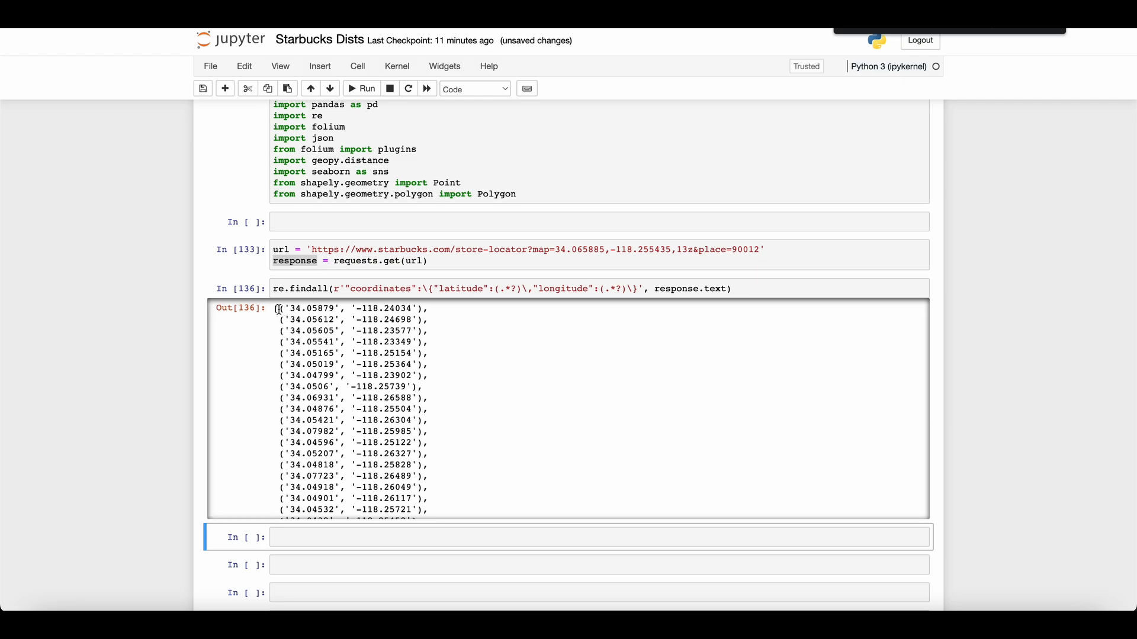
double_click(350, 307)
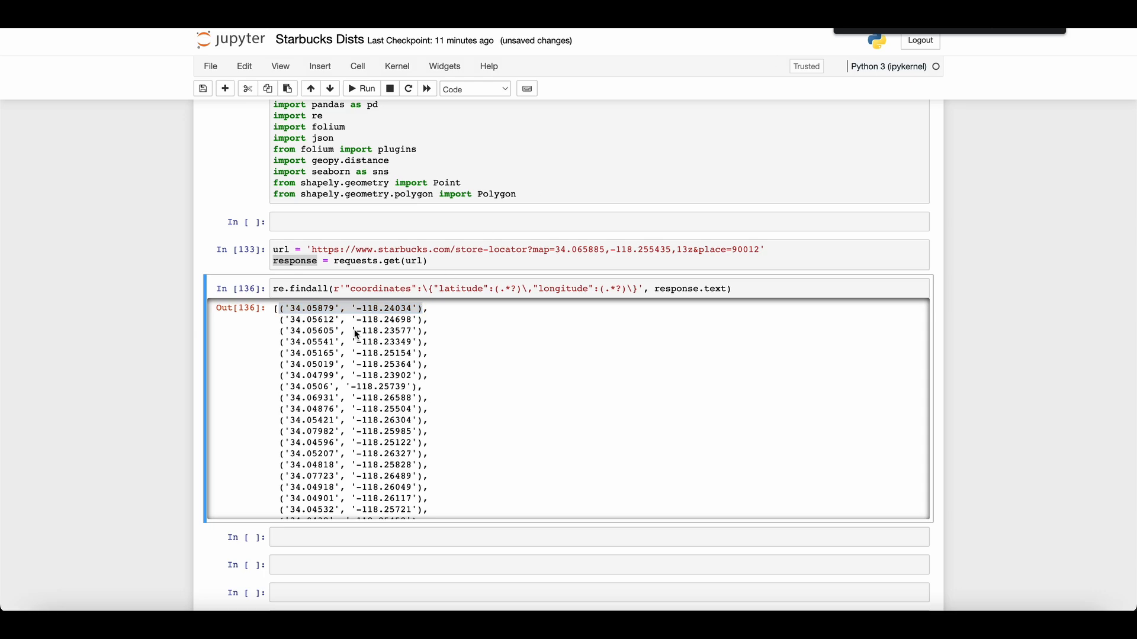
double_click(745, 249)
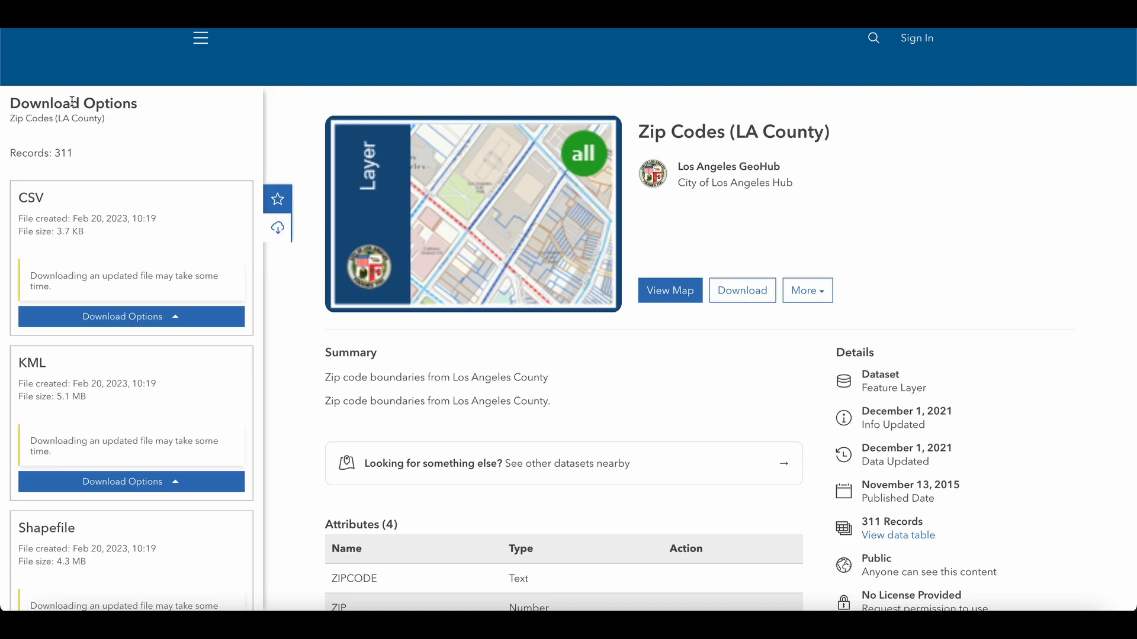
mouse_move(22, 142)
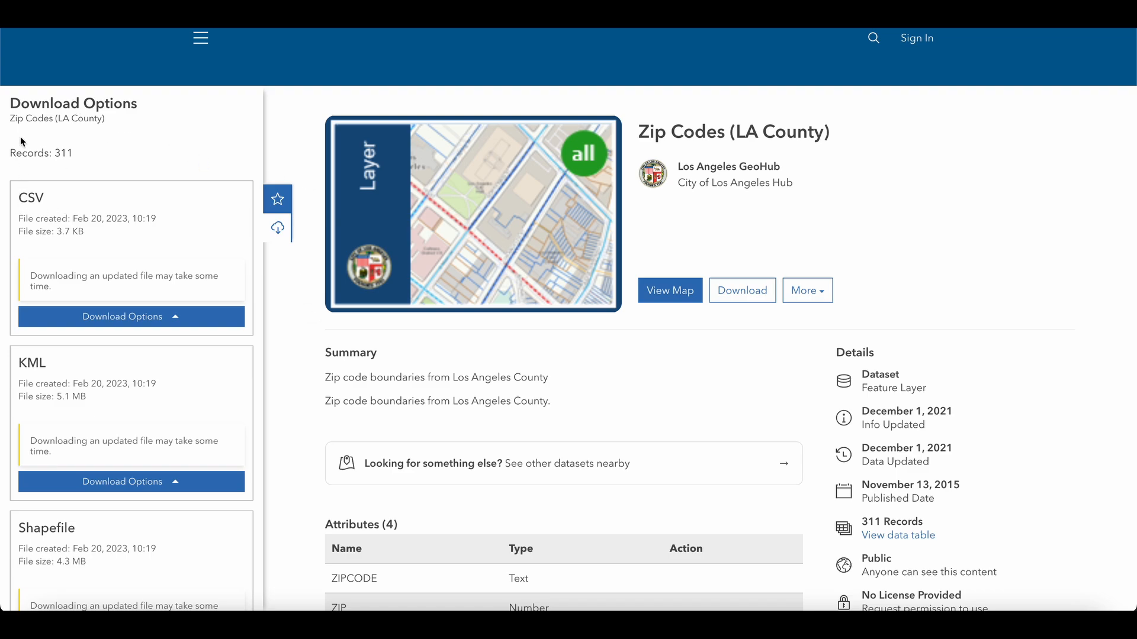
Highlight the 311-record count on the Zip Codes (LA County) dataset page.
double_click(56, 119)
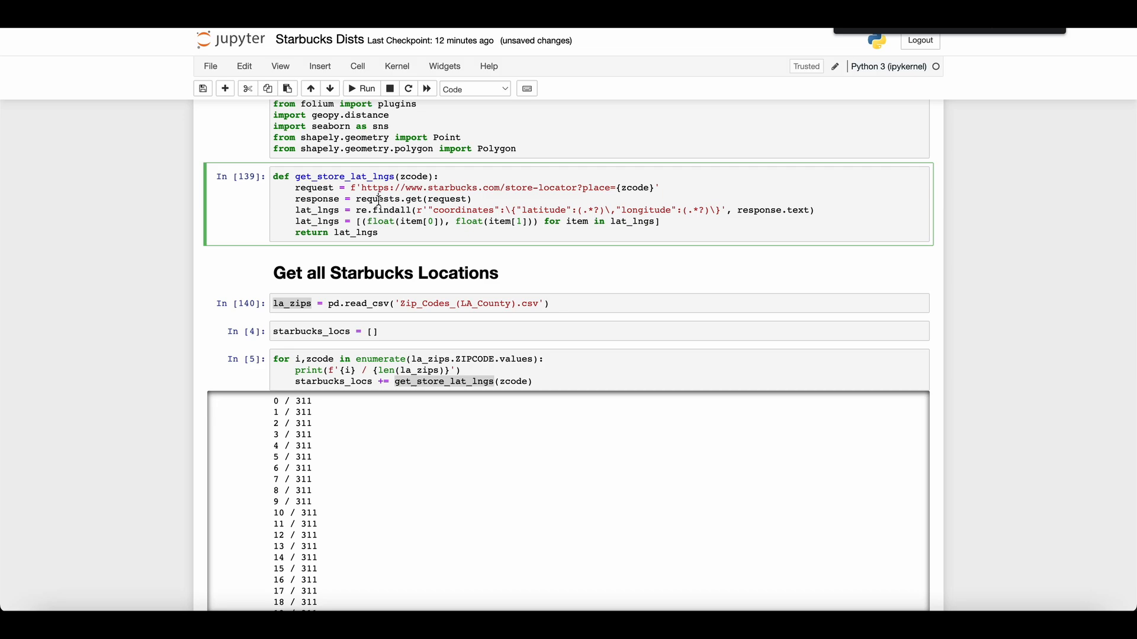
Review get_store_lat_lngs and scroll to the deduplicated starbucks_locs latitude/longitude list.
double_click(634, 188)
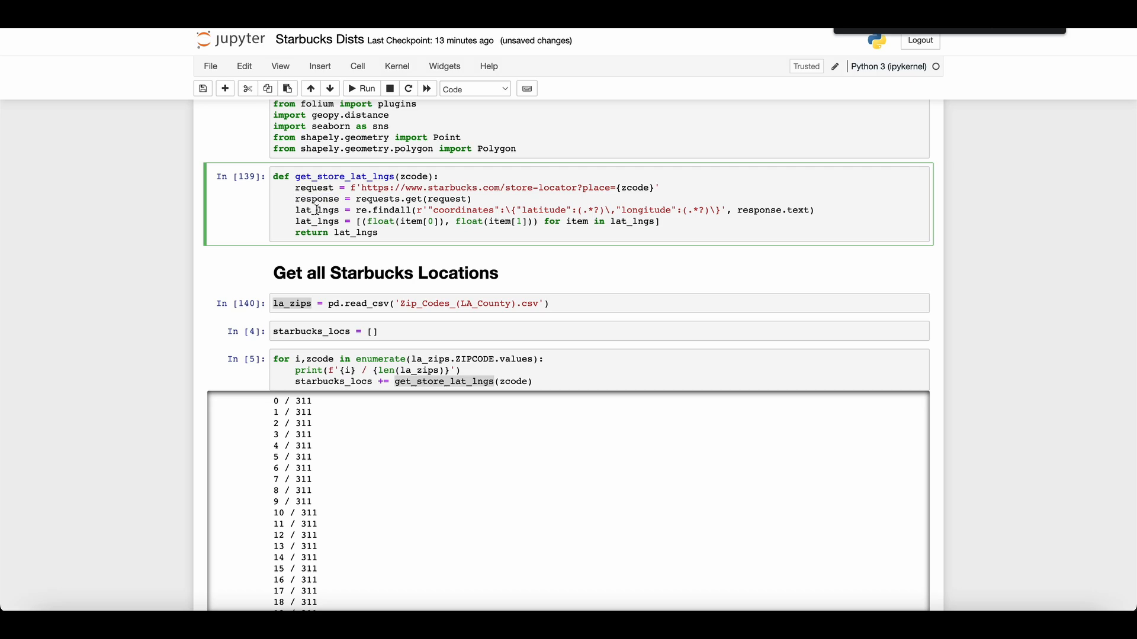
scroll("down", 3)
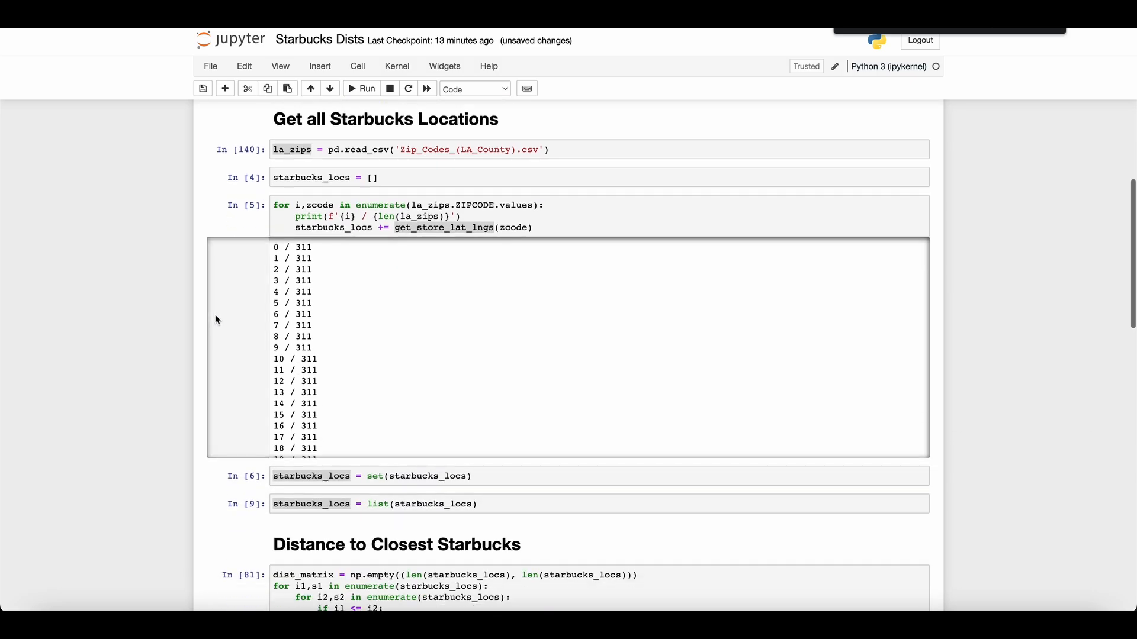
scroll("down", 3)
type("starbucks_locs")
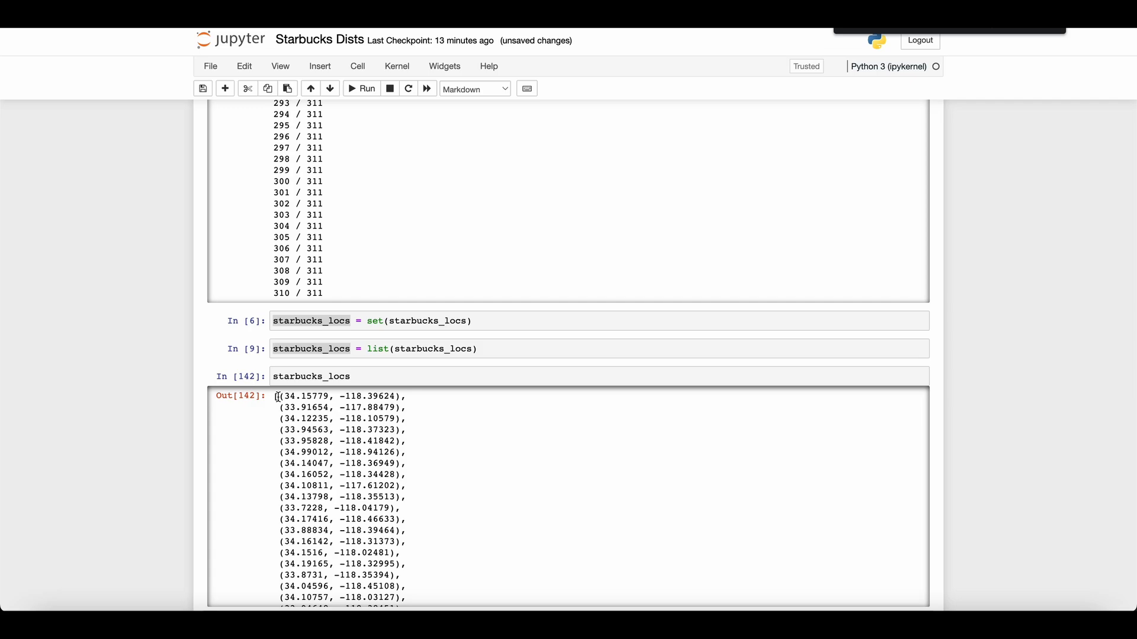
Edit the starbucks_locs cell to begin typing len(.
left_click(511, 321)
type("len()")
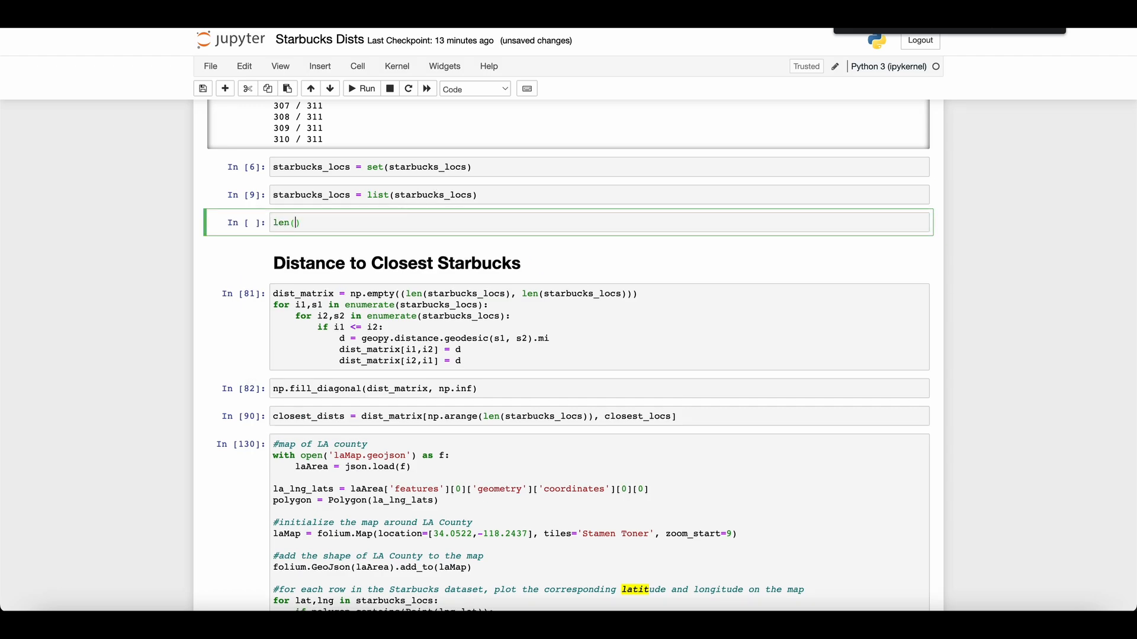
Delete the len( cell and scroll through the distance-matrix, map and histogram code.
left_click(361, 89)
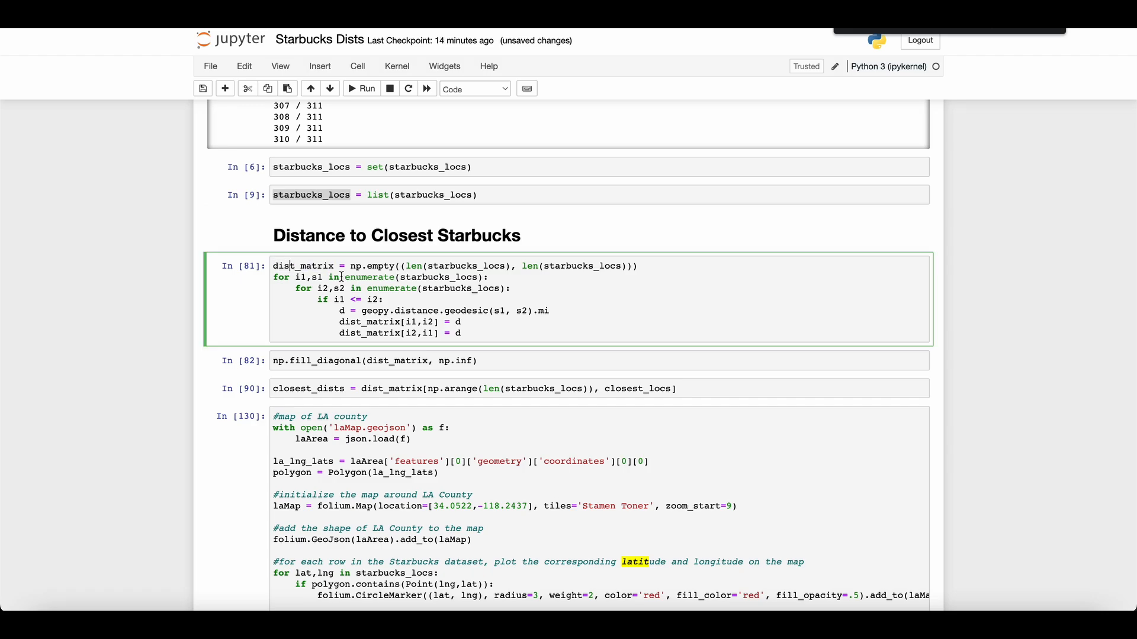
double_click(384, 310)
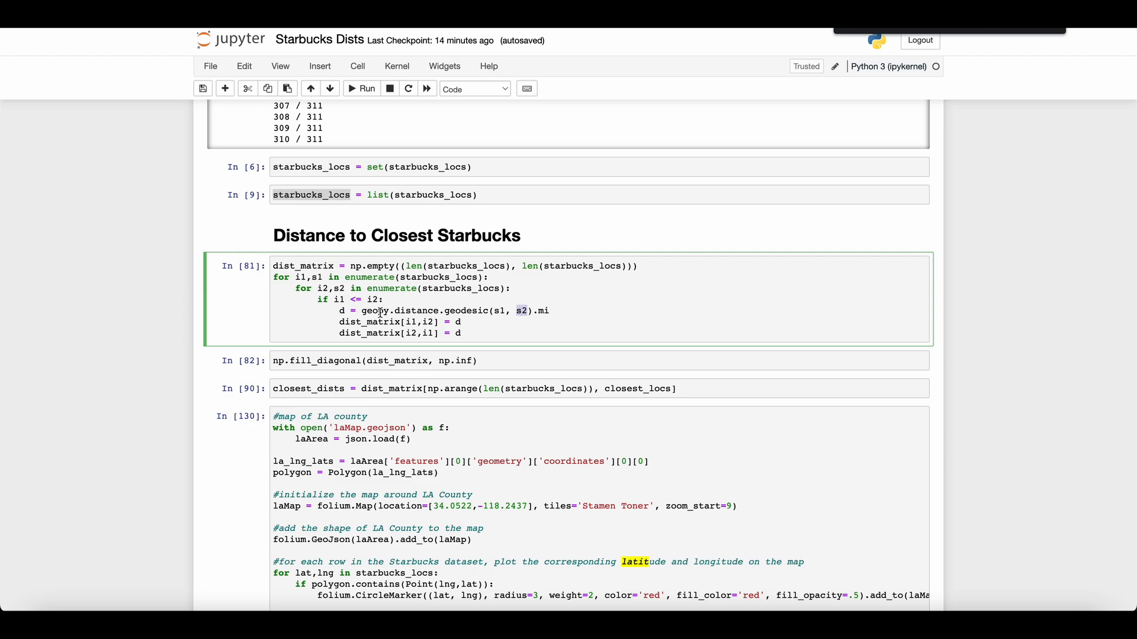
scroll("down", 3)
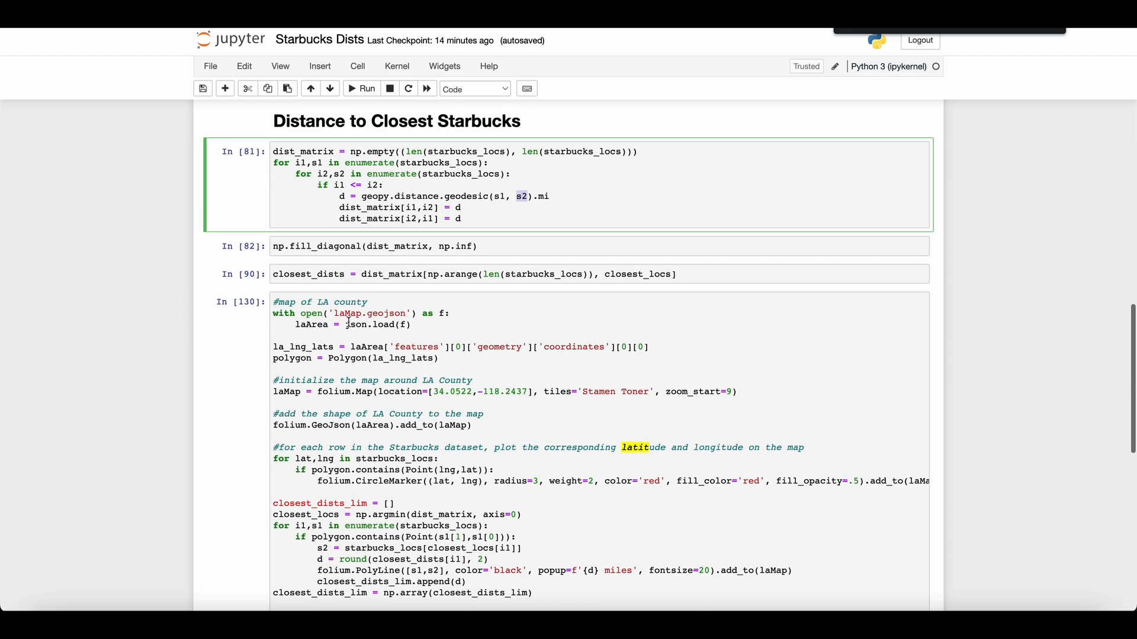
scroll("down", 3)
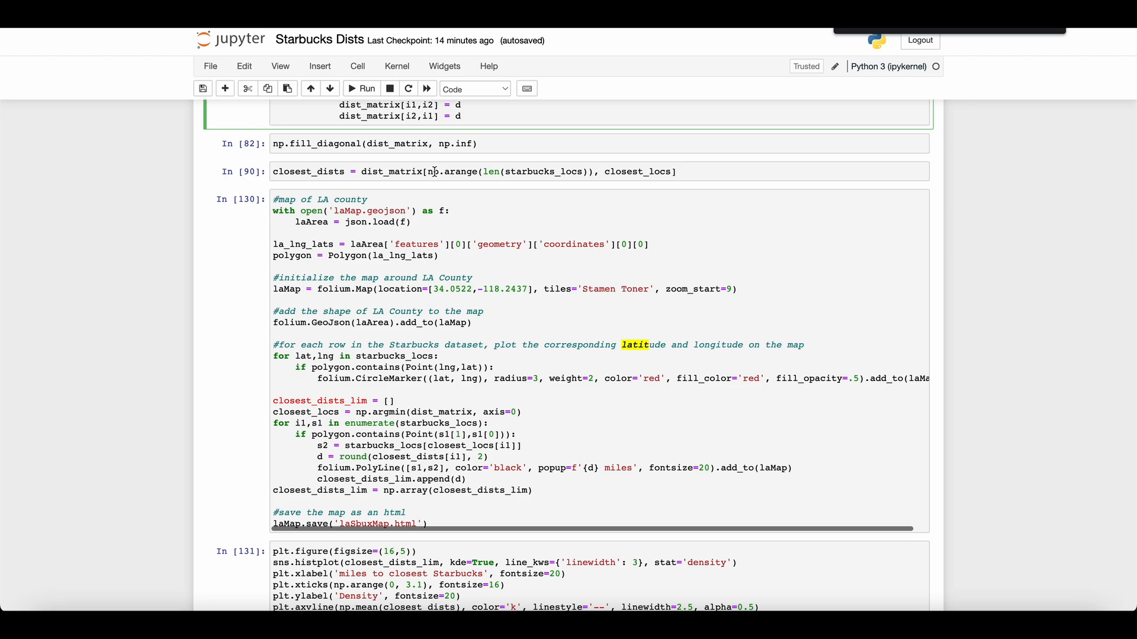
left_click(519, 171)
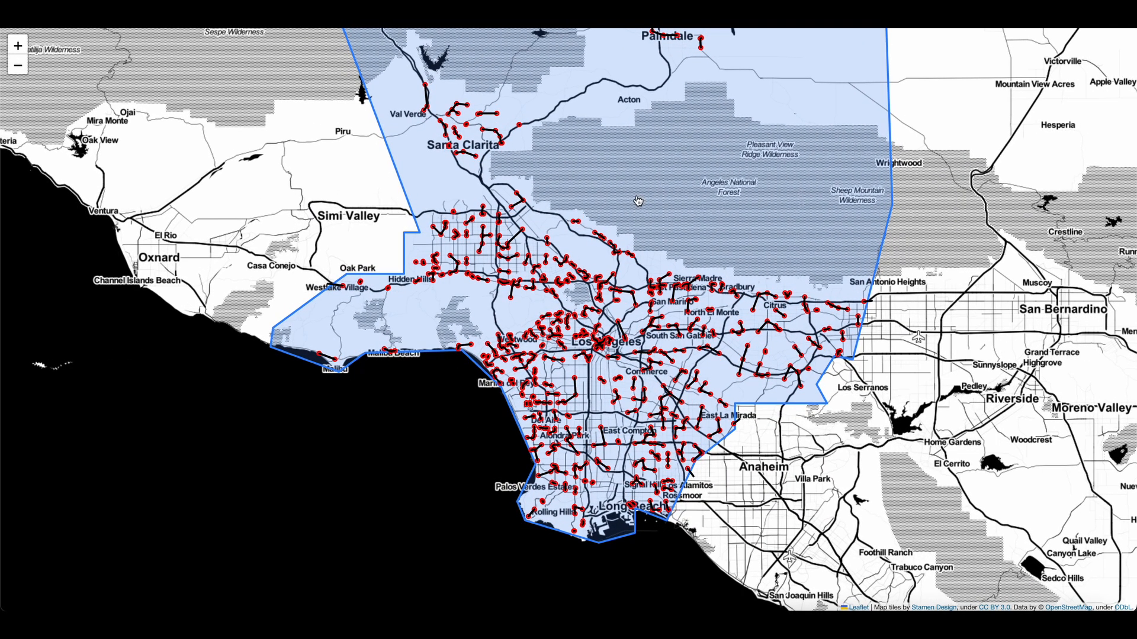
Zoom into Santa Clarita near Lyons Avenue and open the 0.88-mile link popup.
scroll("up", 3)
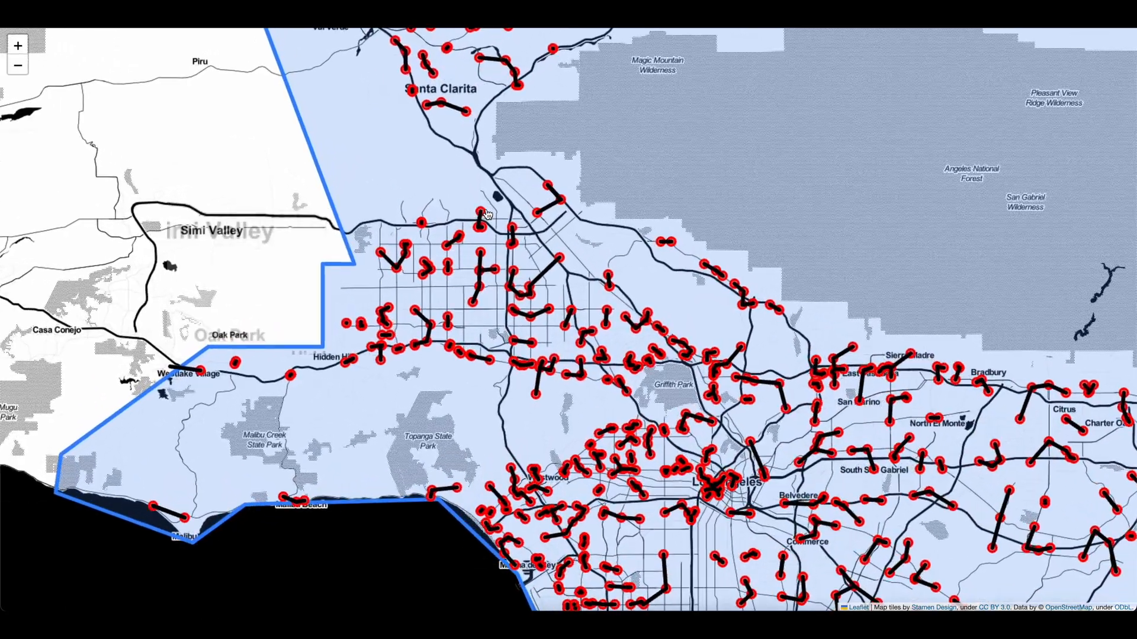
scroll("down", 3)
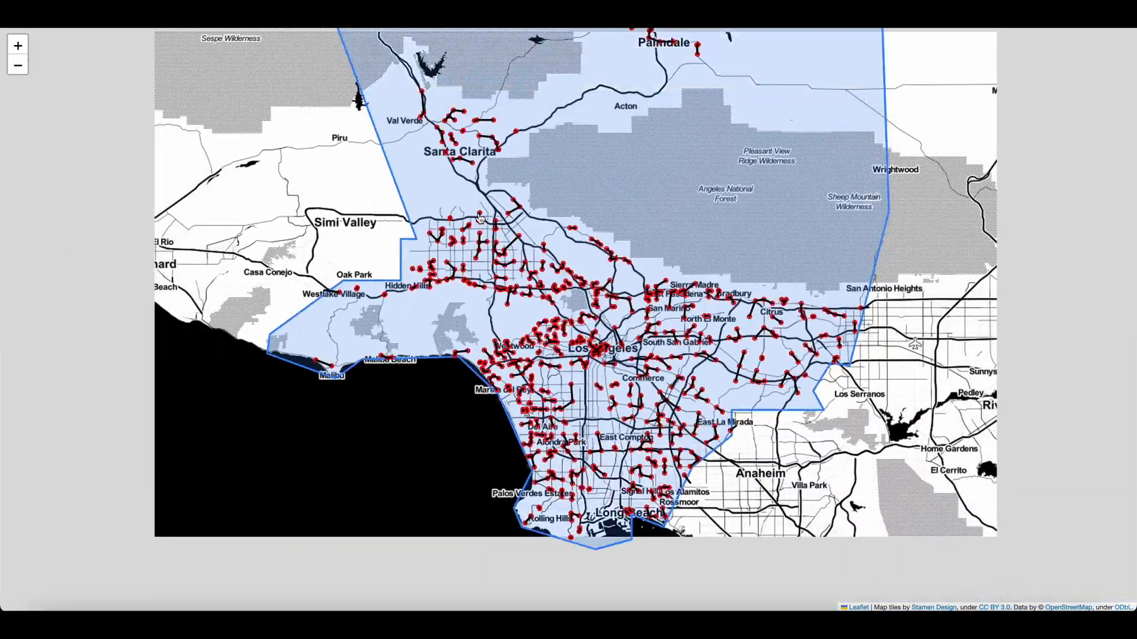
scroll("down", 3)
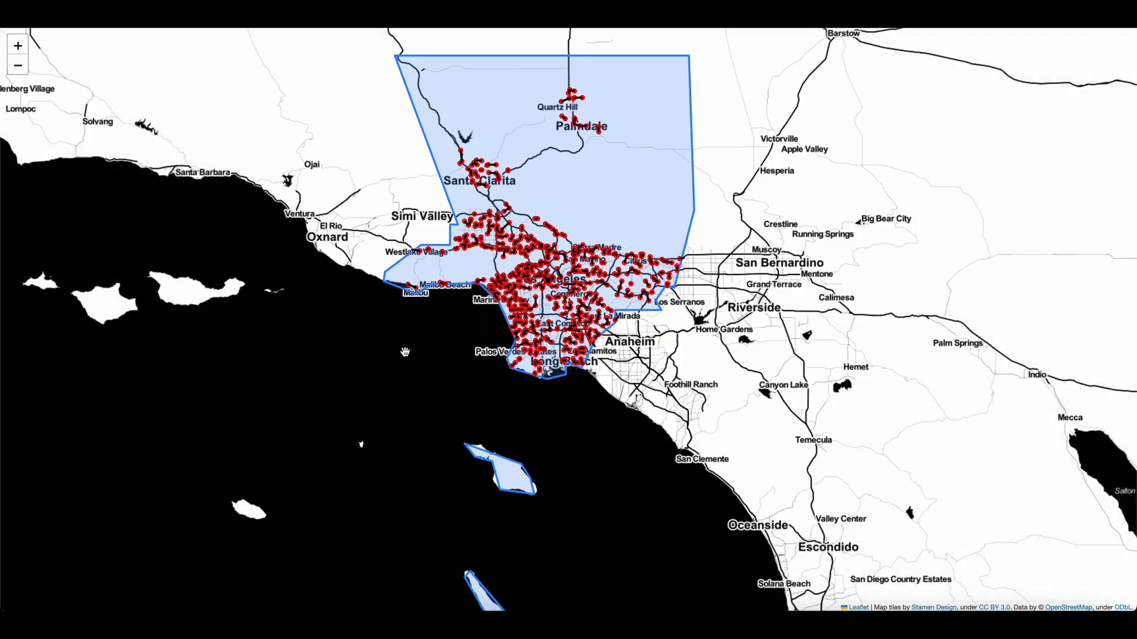
mouse_move(448, 175)
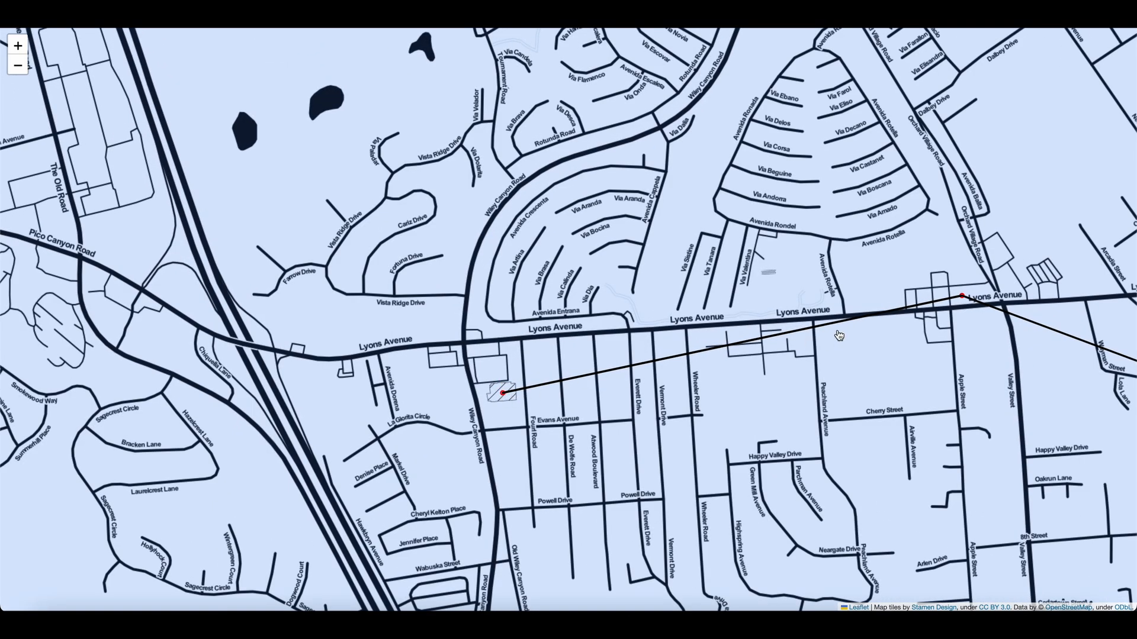
mouse_move(960, 299)
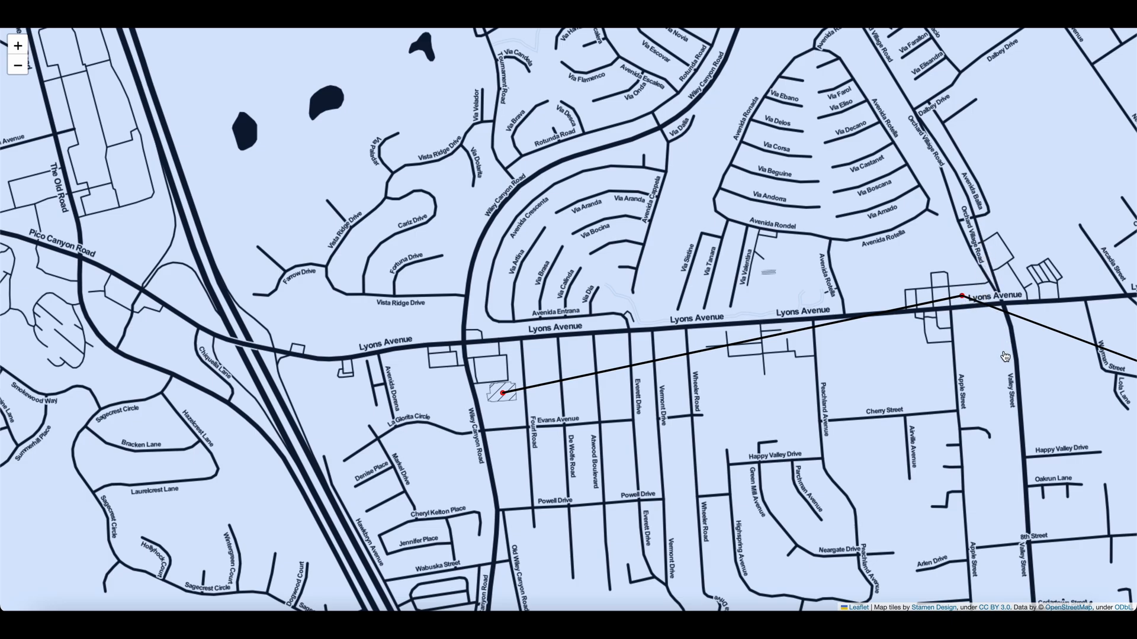
left_click(699, 352)
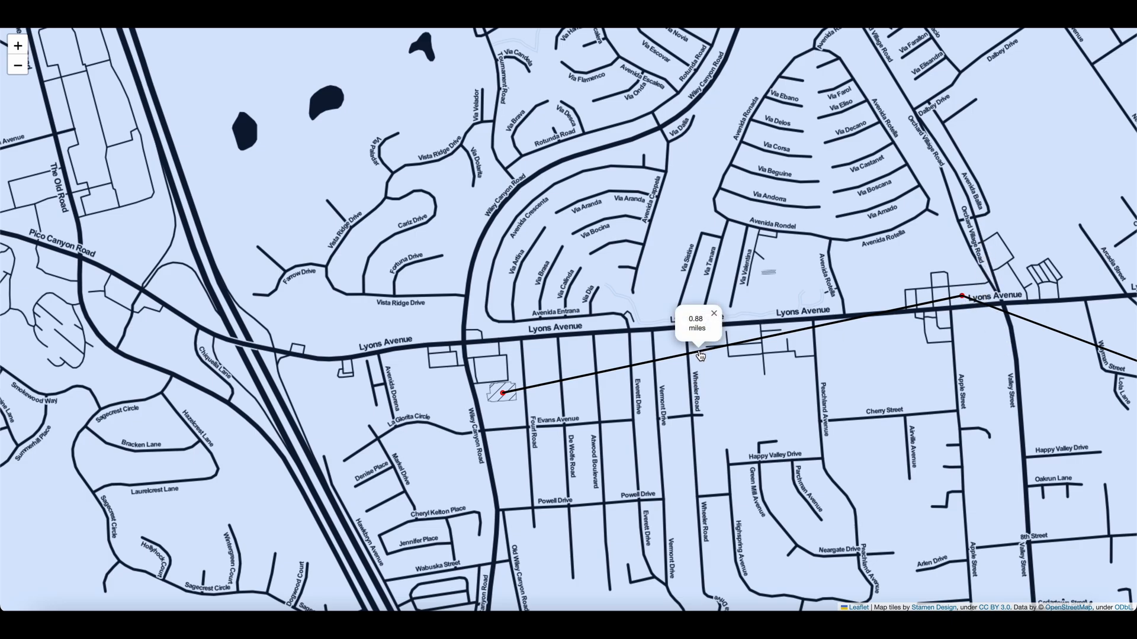
mouse_move(517, 366)
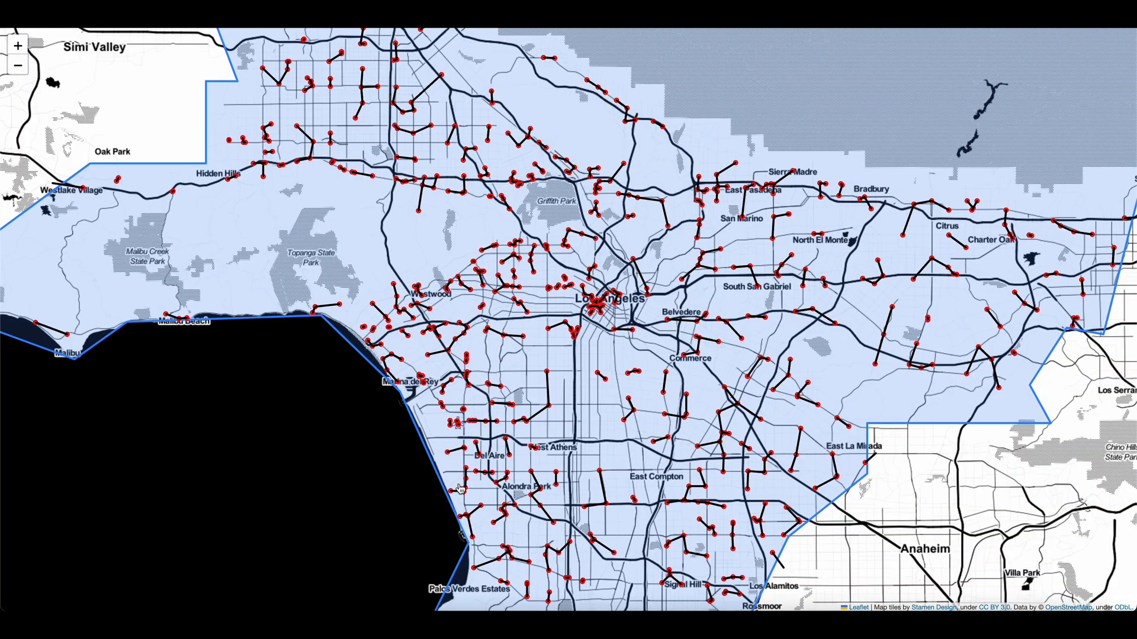
mouse_move(795, 218)
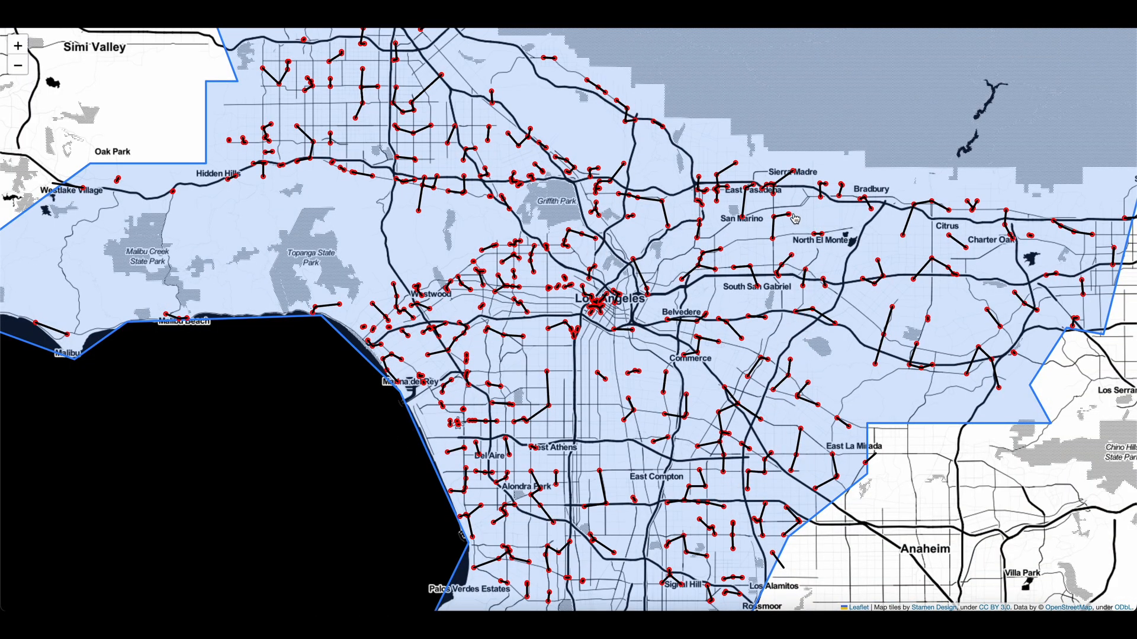
left_click(784, 220)
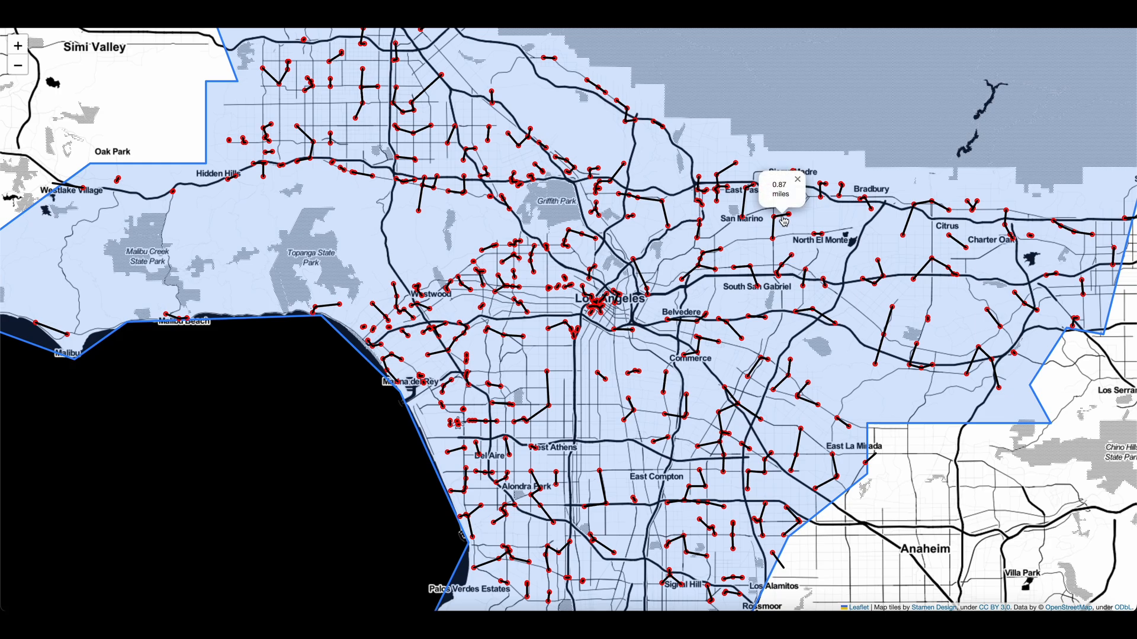
left_click(797, 180)
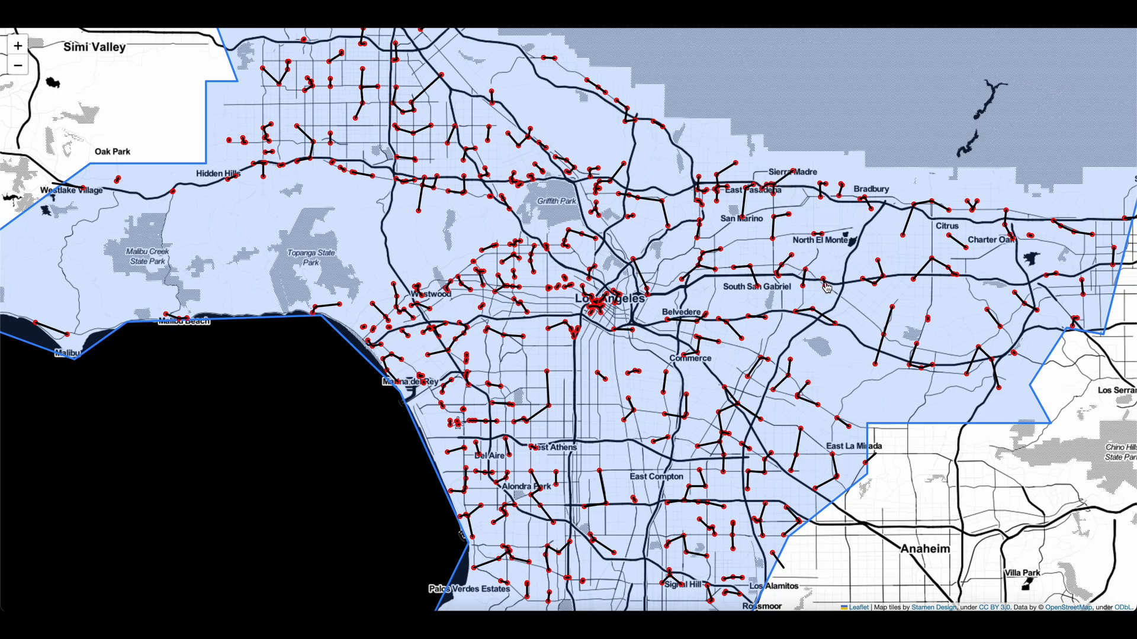
left_click(824, 284)
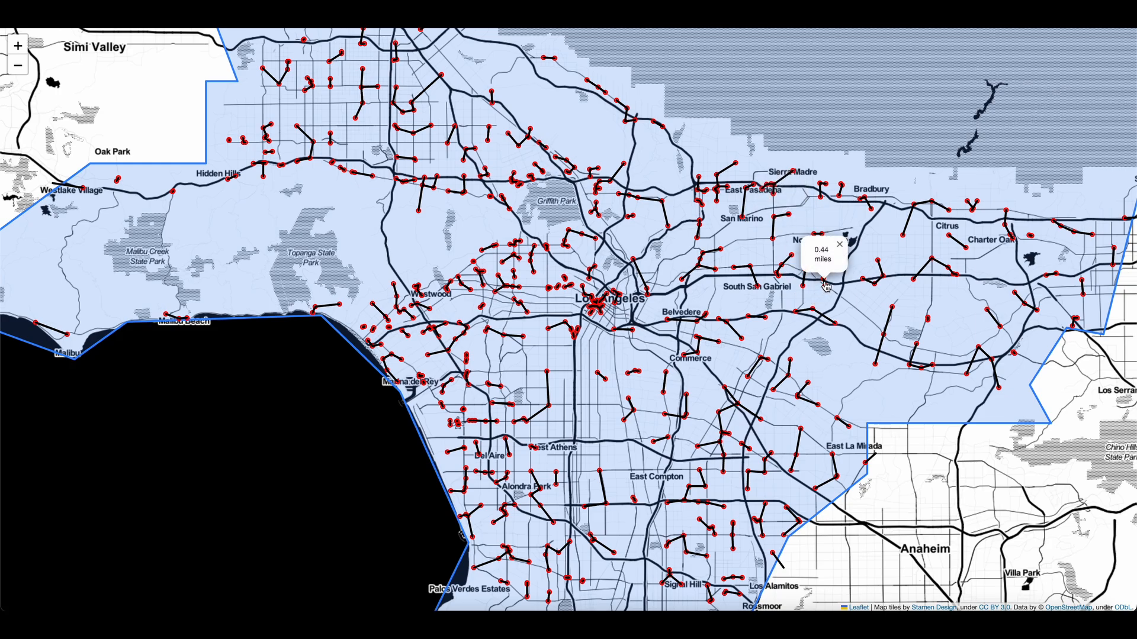
mouse_move(889, 325)
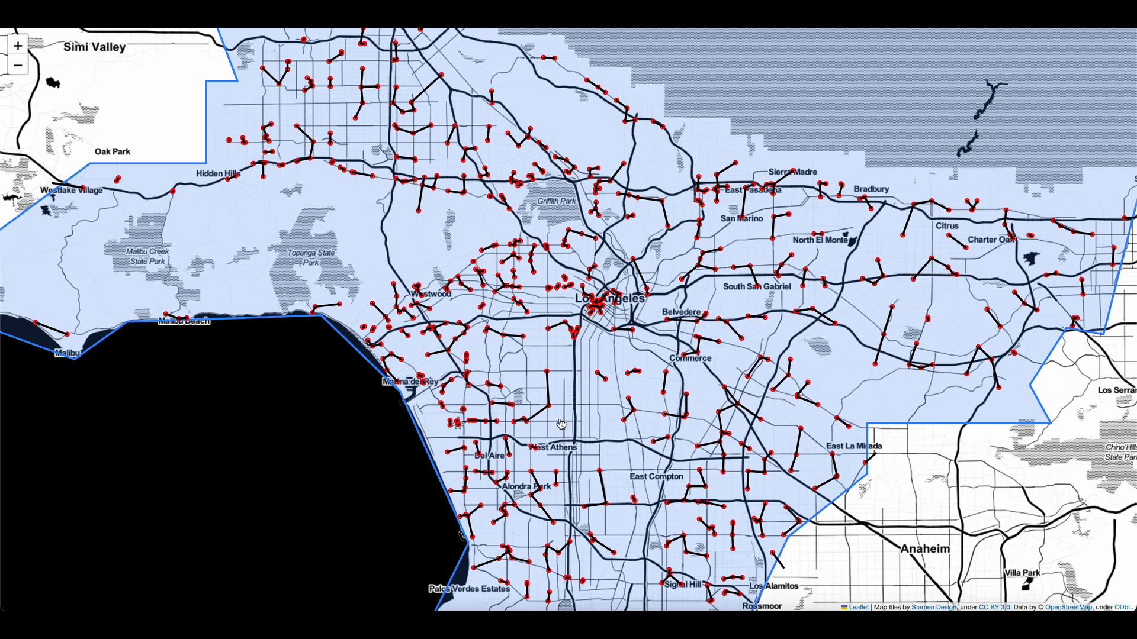
mouse_move(572, 391)
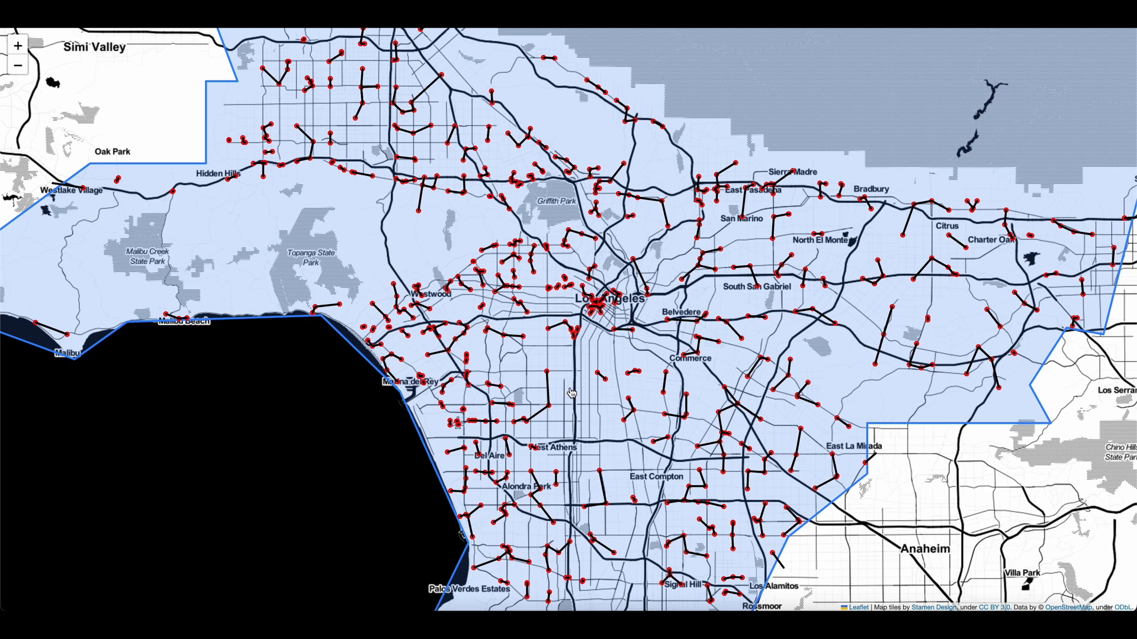
mouse_move(550, 390)
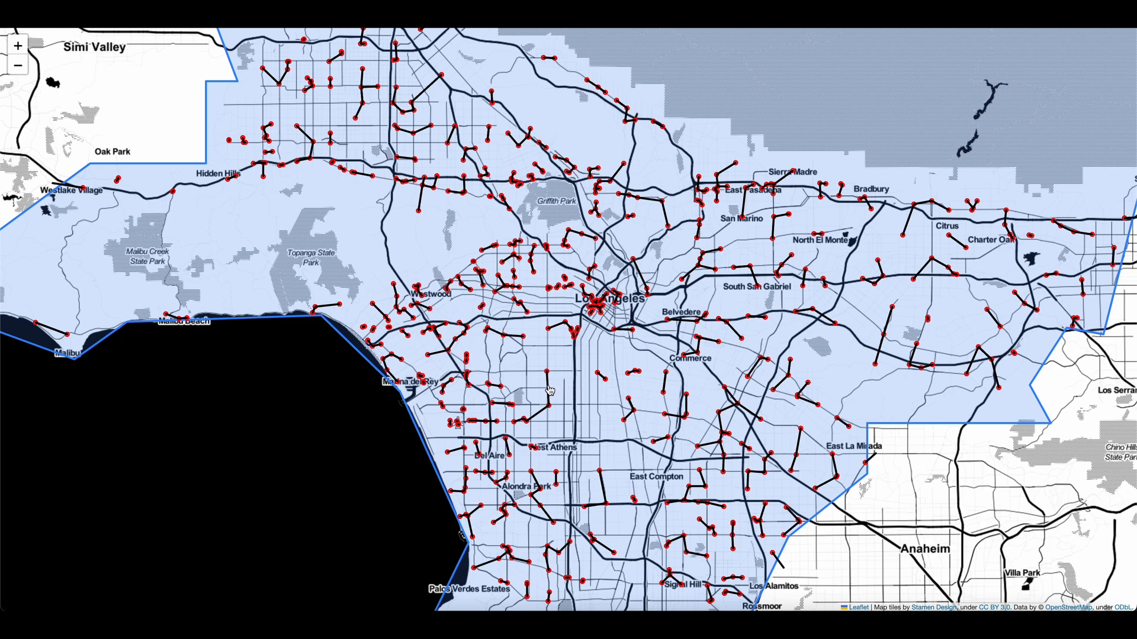
mouse_move(561, 397)
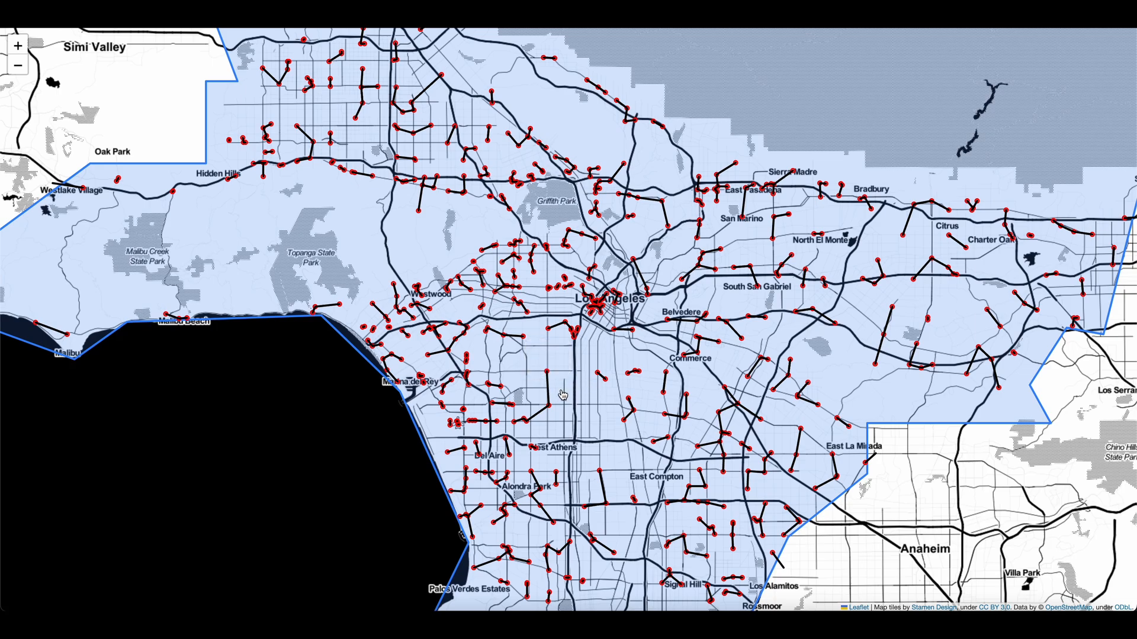
mouse_move(555, 404)
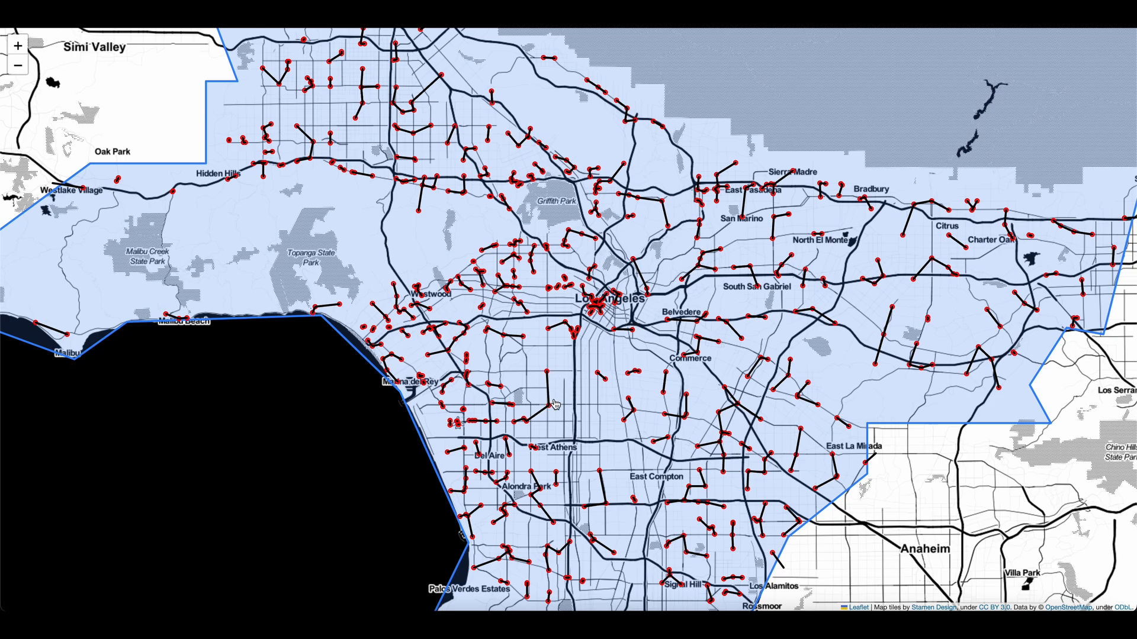
mouse_move(427, 341)
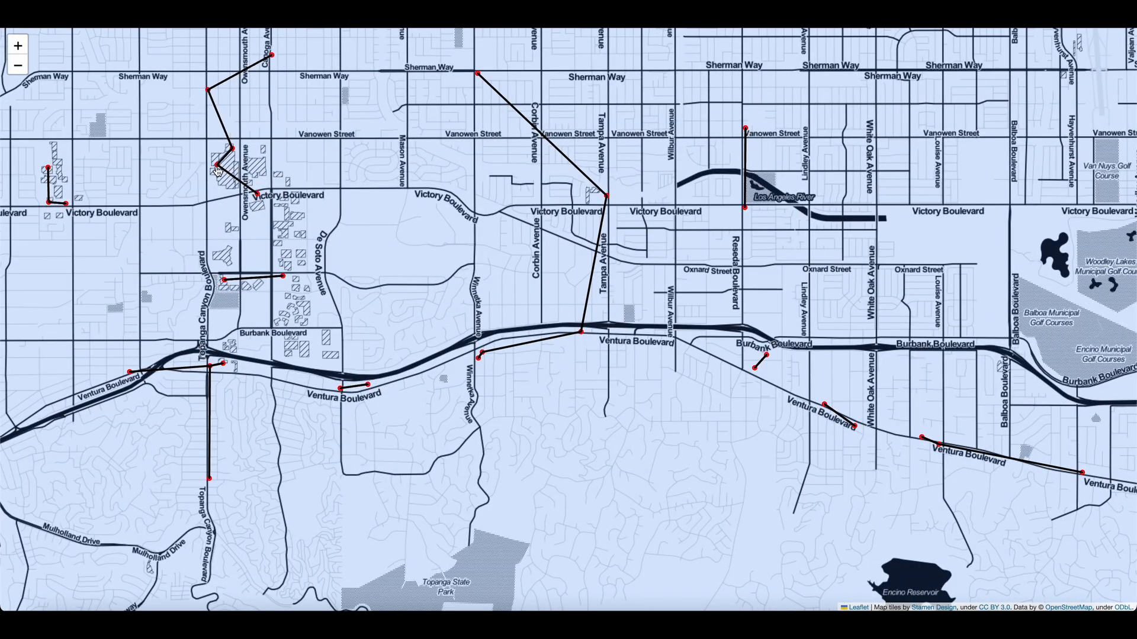
mouse_move(268, 64)
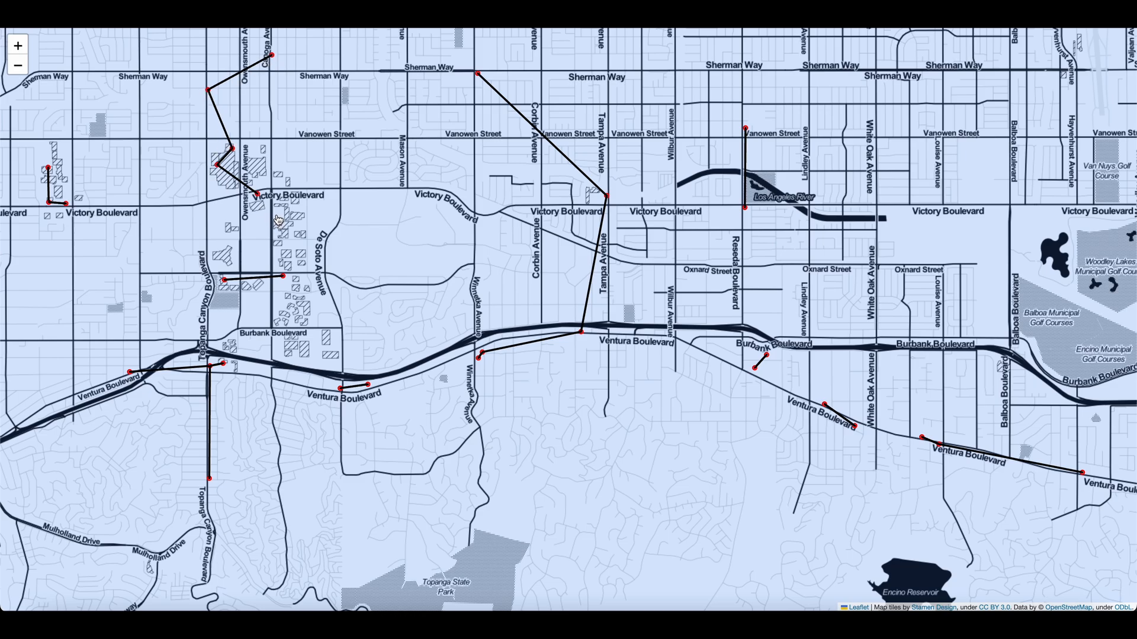
mouse_move(243, 145)
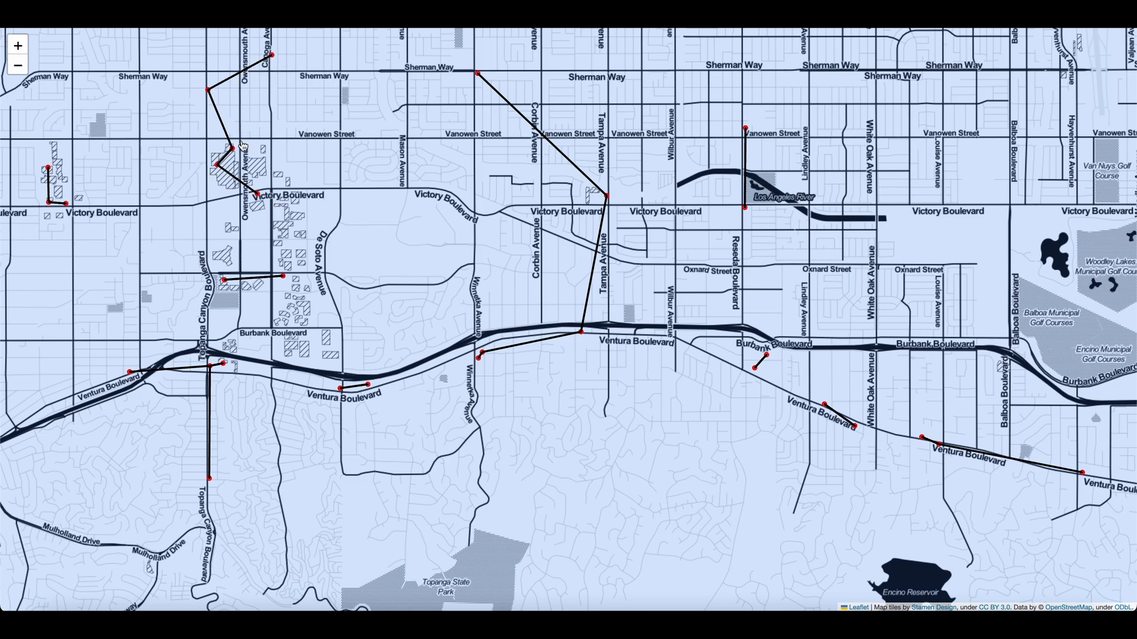
mouse_move(369, 320)
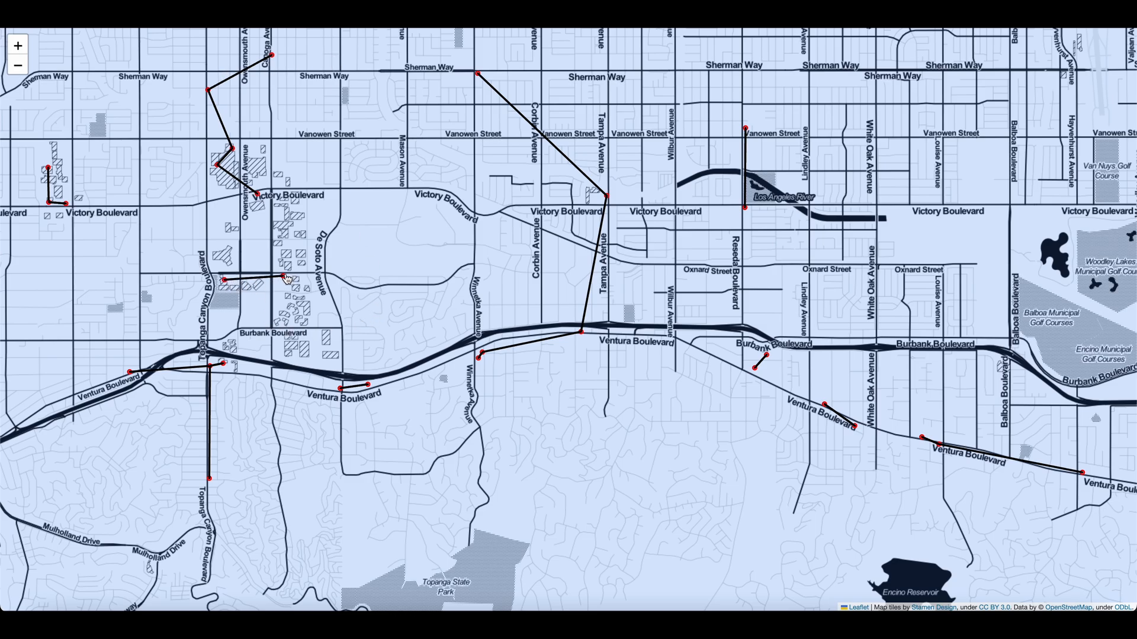
mouse_move(374, 284)
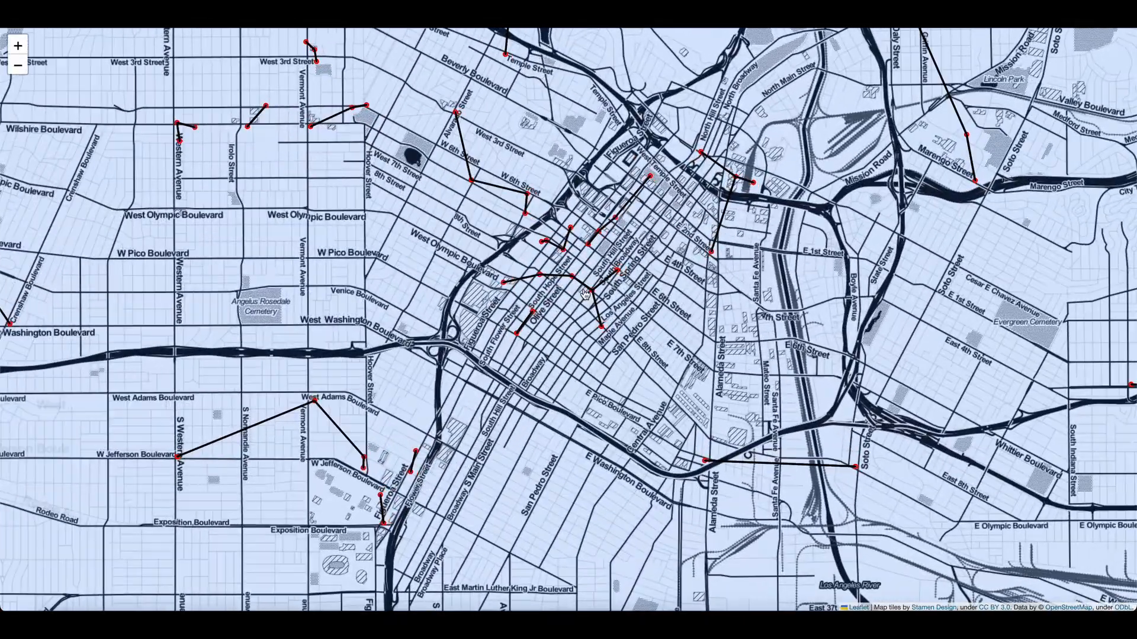
Zoom the map in on store links around Ventura Boulevard and downtown Los Angeles.
scroll("up", 3)
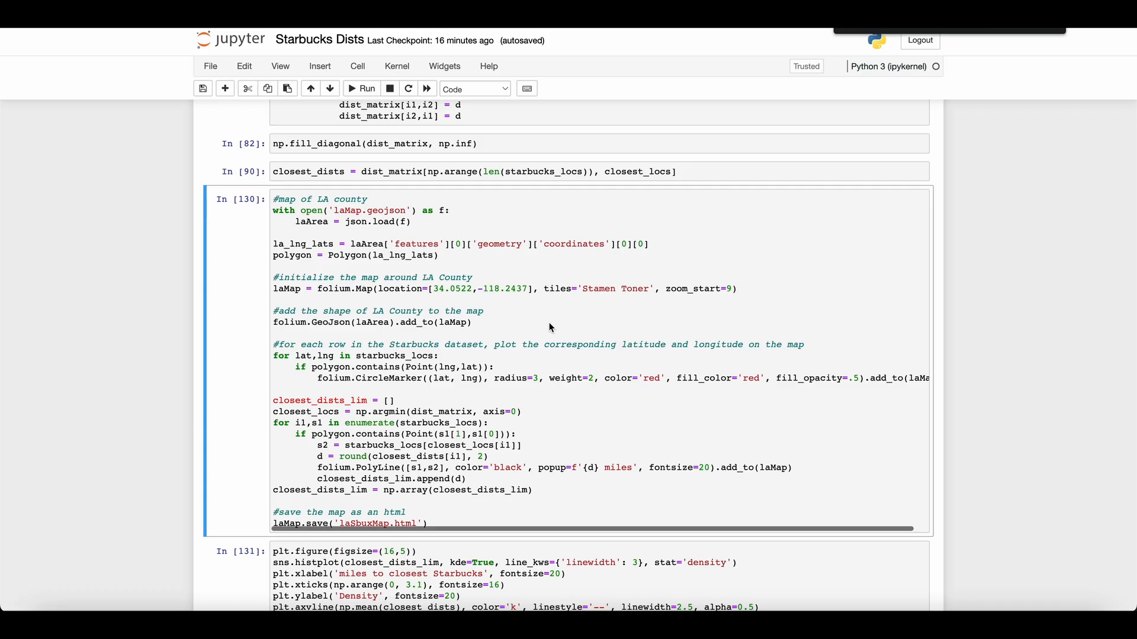
Scroll down to the miles-to-closest-Starbucks histogram showing distances from 0.03 to 2.62 miles.
scroll("down", 3)
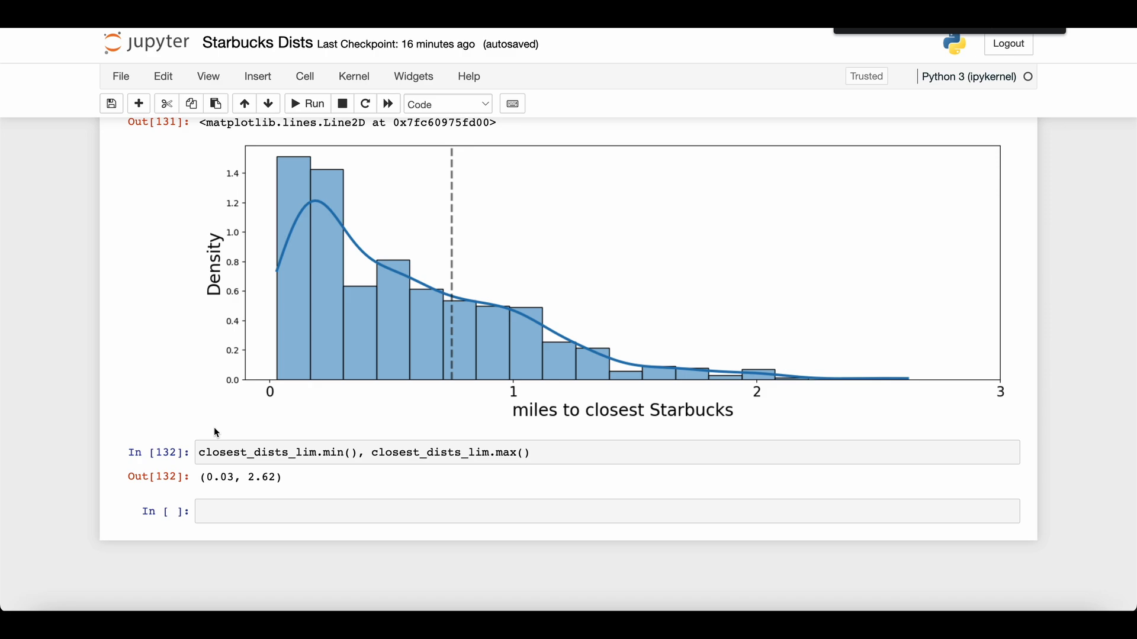
mouse_move(764, 442)
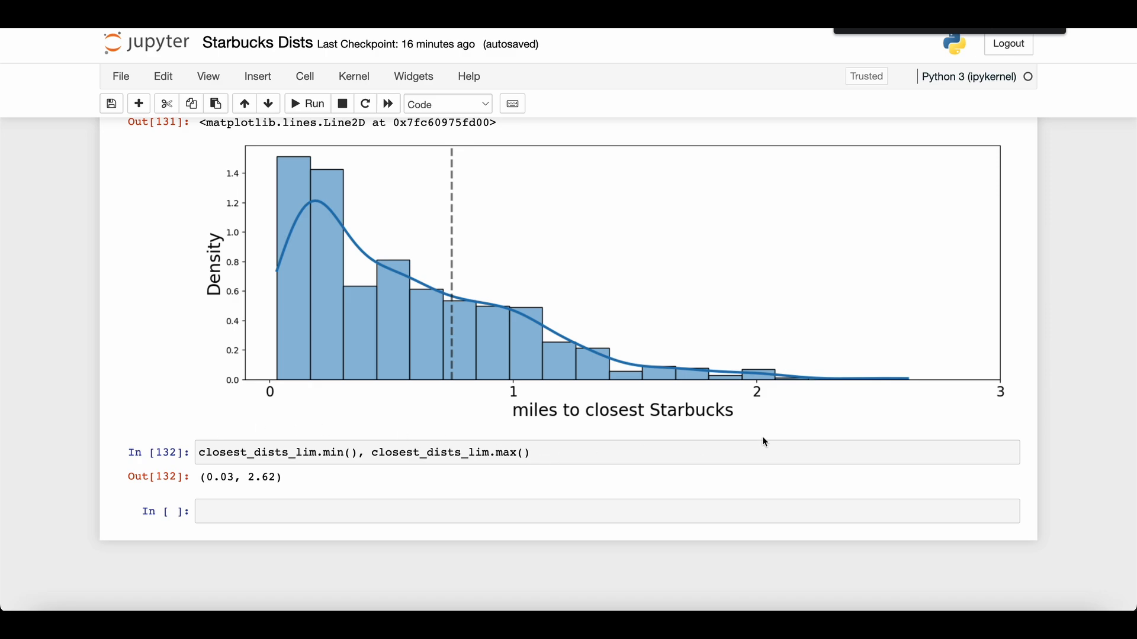
mouse_move(879, 385)
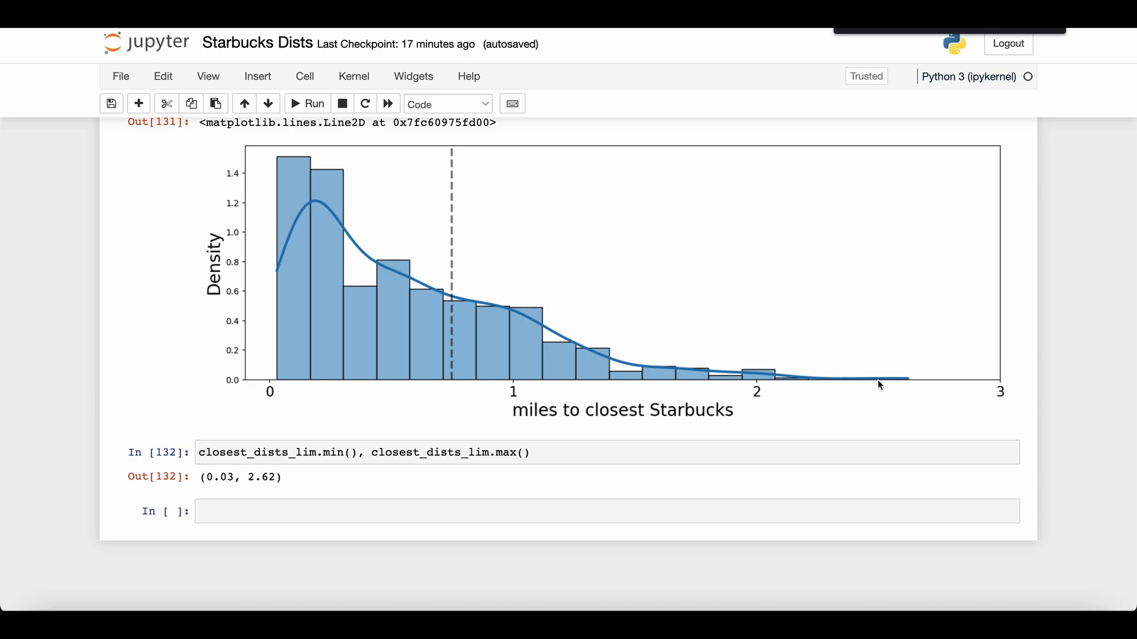
mouse_move(853, 342)
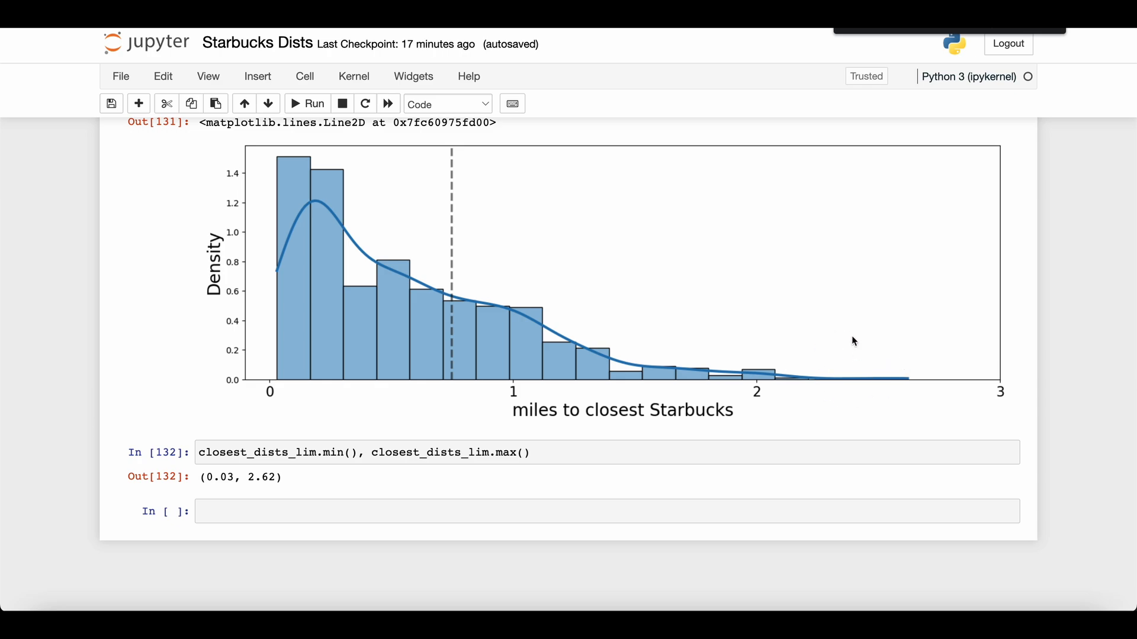
mouse_move(451, 125)
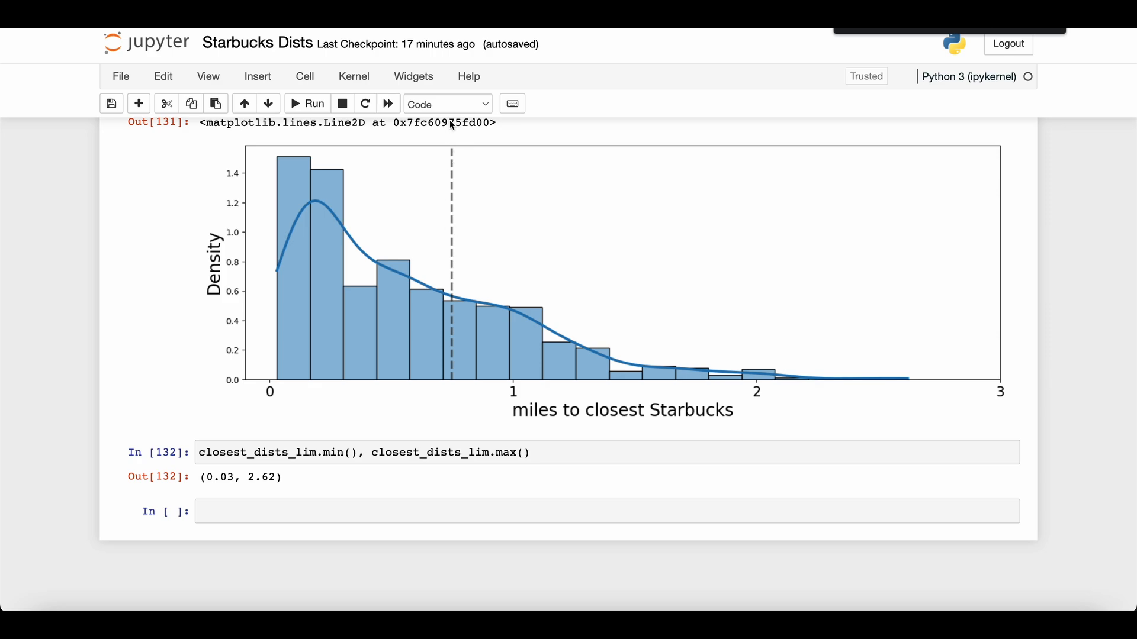
mouse_move(446, 384)
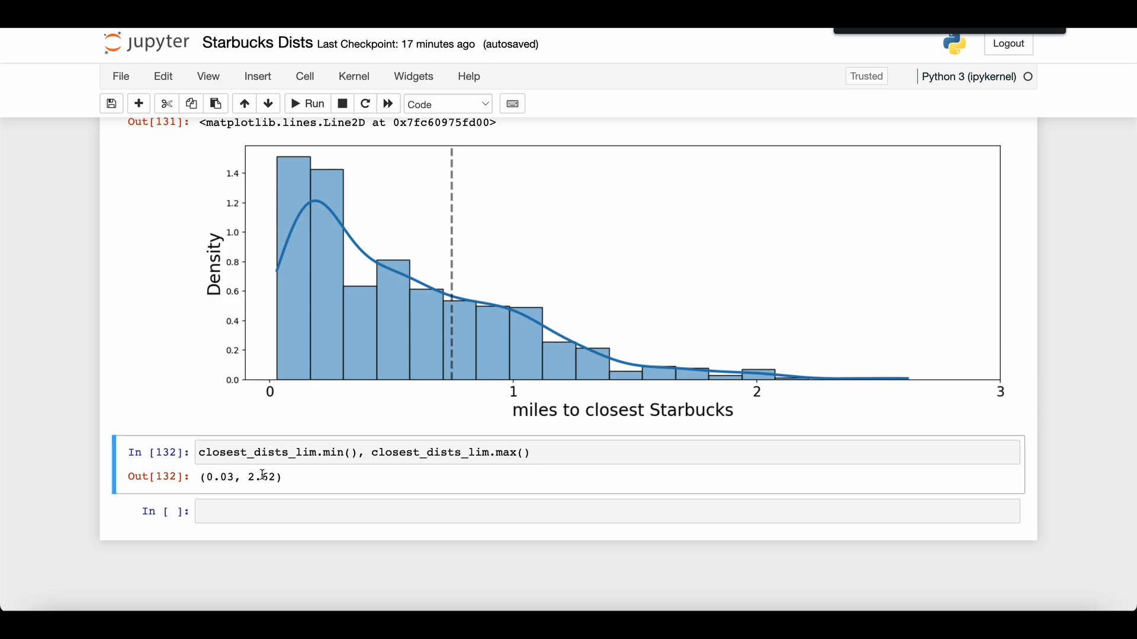
double_click(262, 478)
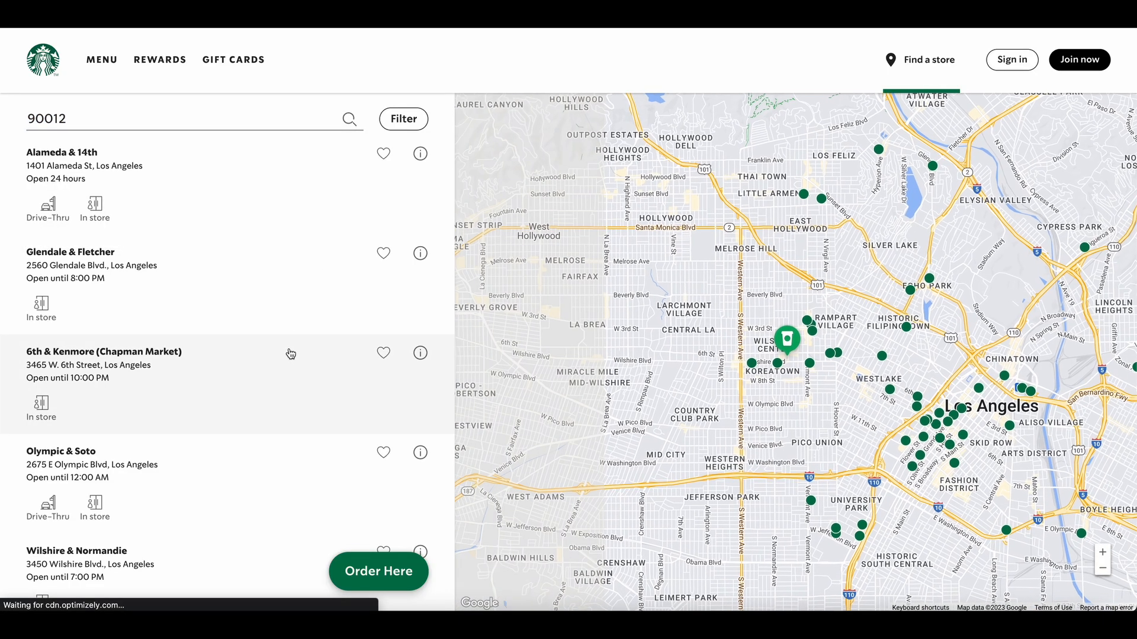
Switch to the LA GeoHub Zip Codes (LA County) dataset tab showing its download options.
left_click(181, 119)
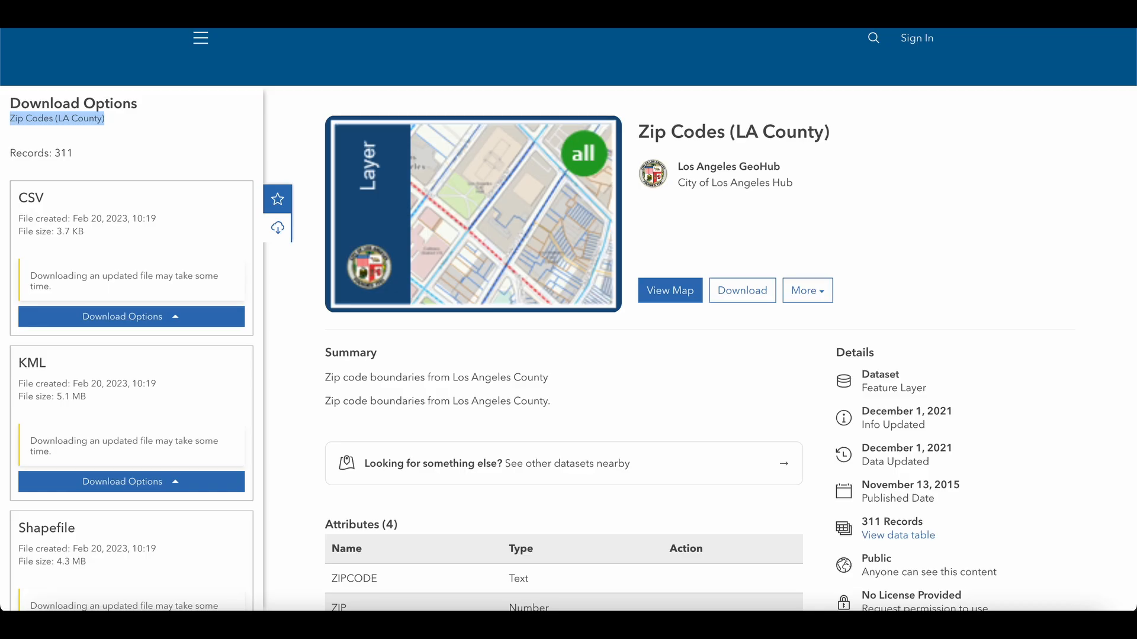
mouse_move(445, 119)
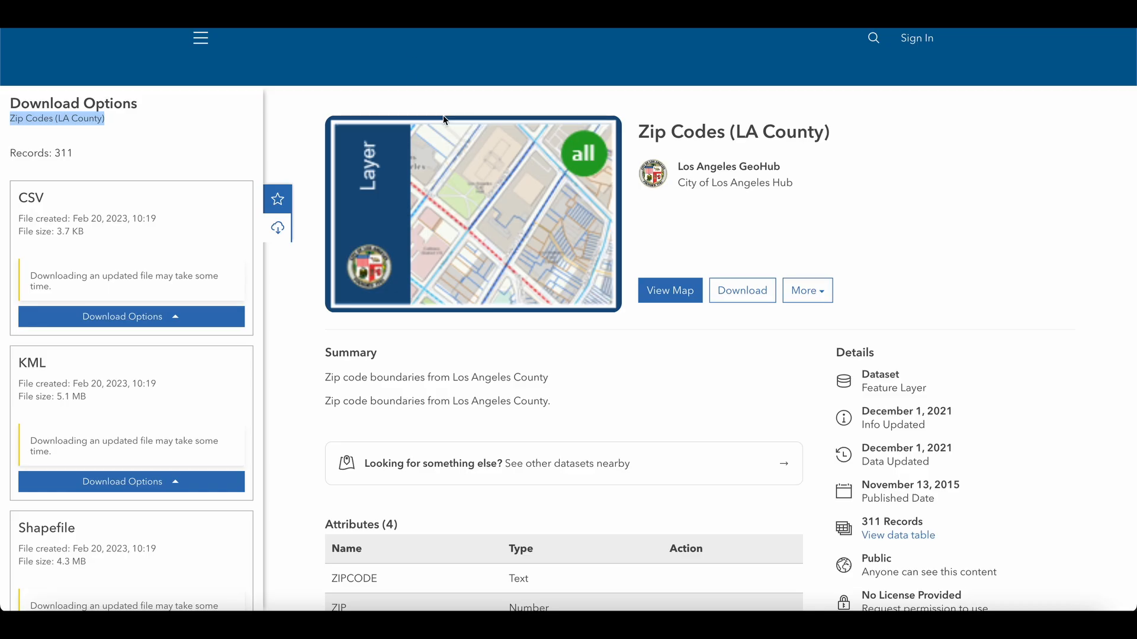